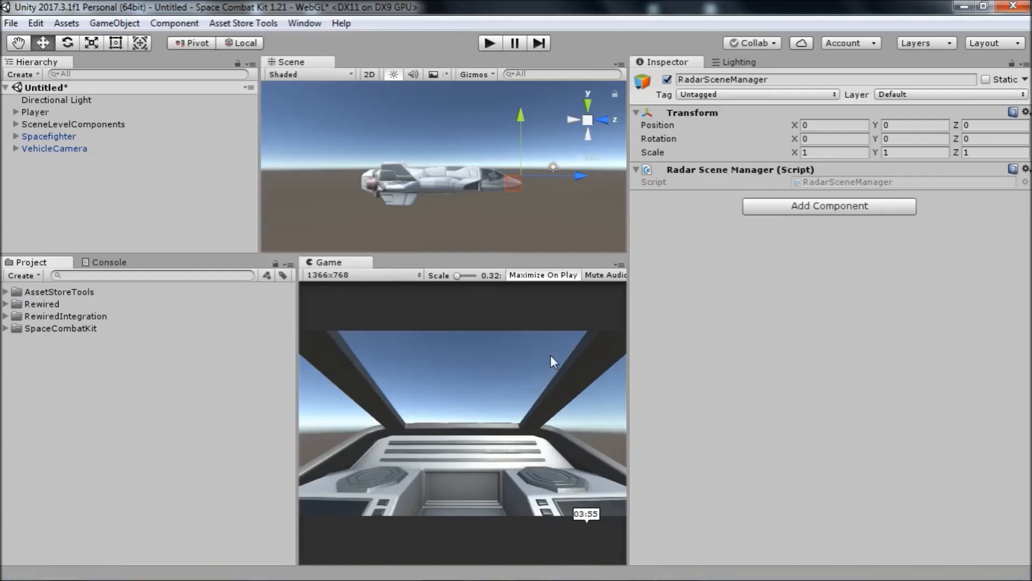
{"action": "mouse_move", "coordinate": [273, 185]}
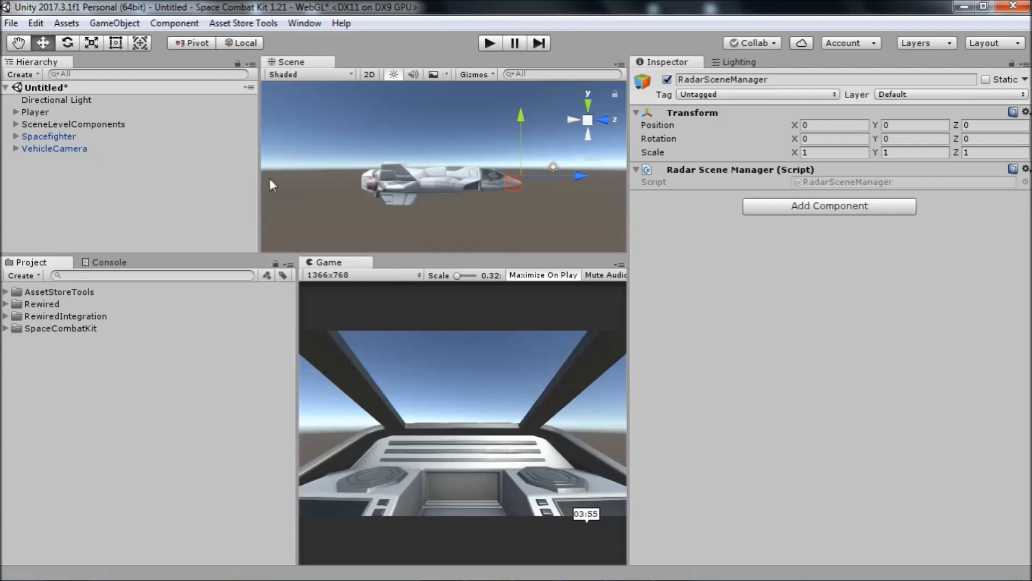
Step: Select Spacefighter to show its Radar (range 1000) and Vehicle settings
{"action": "left_click", "coordinate": [49, 136]}
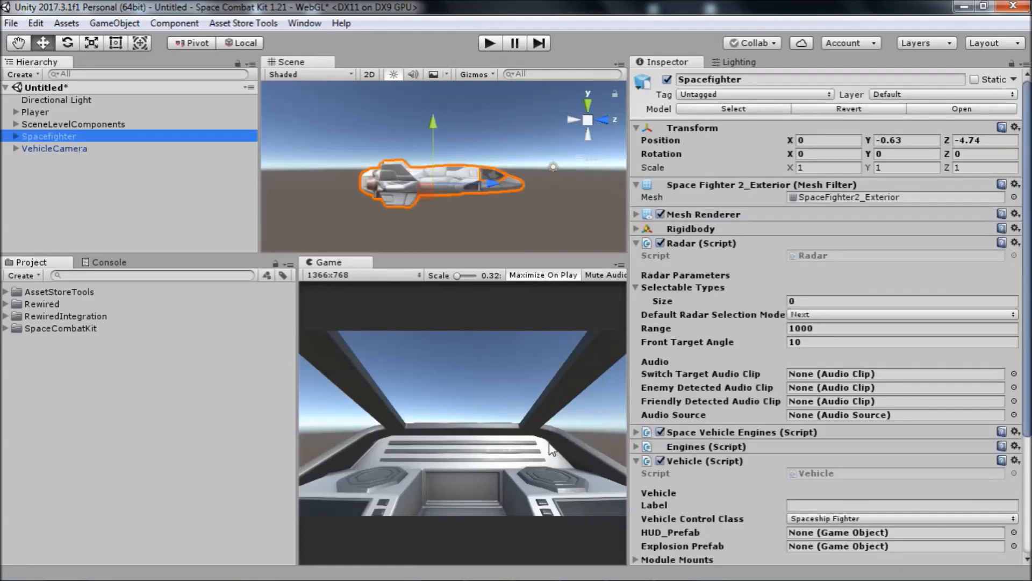
{"action": "mouse_move", "coordinate": [497, 401]}
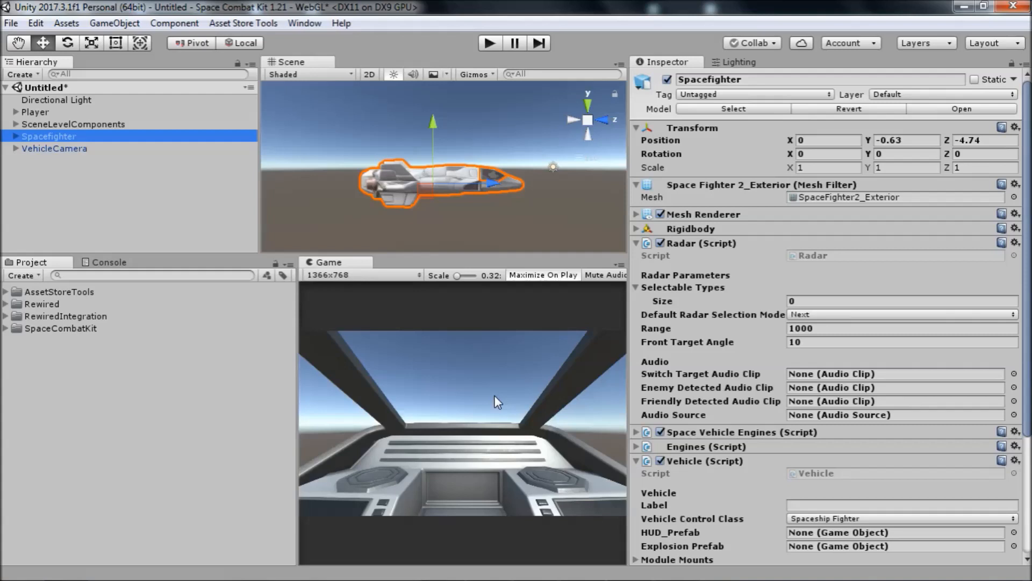
{"action": "mouse_move", "coordinate": [398, 419]}
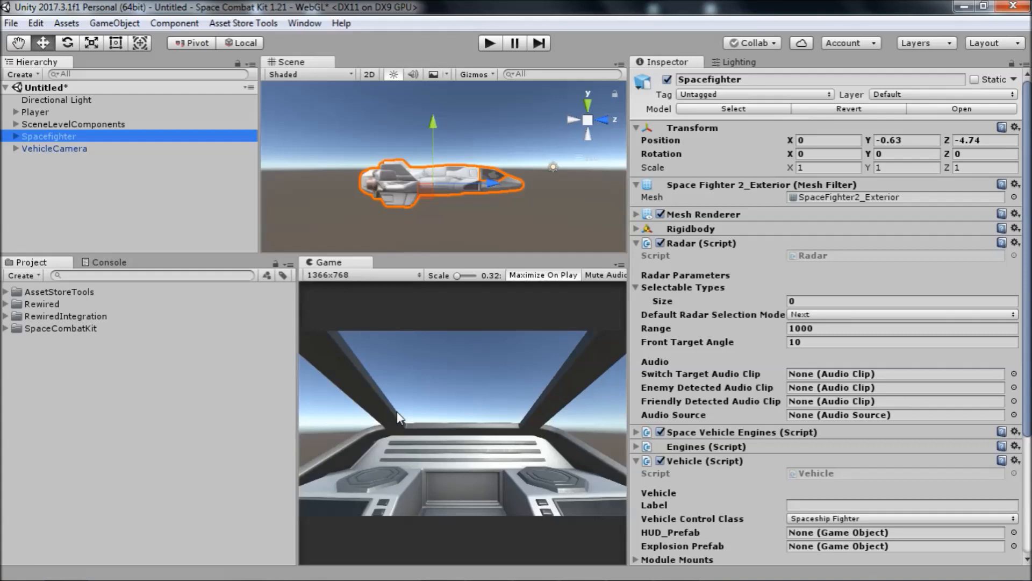
{"action": "mouse_move", "coordinate": [460, 346]}
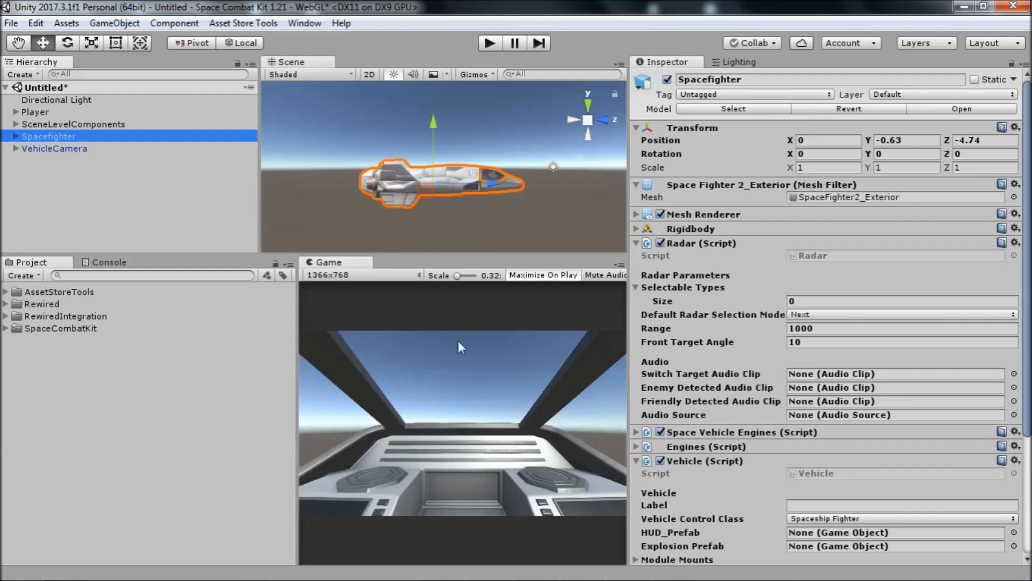
{"action": "mouse_move", "coordinate": [463, 339]}
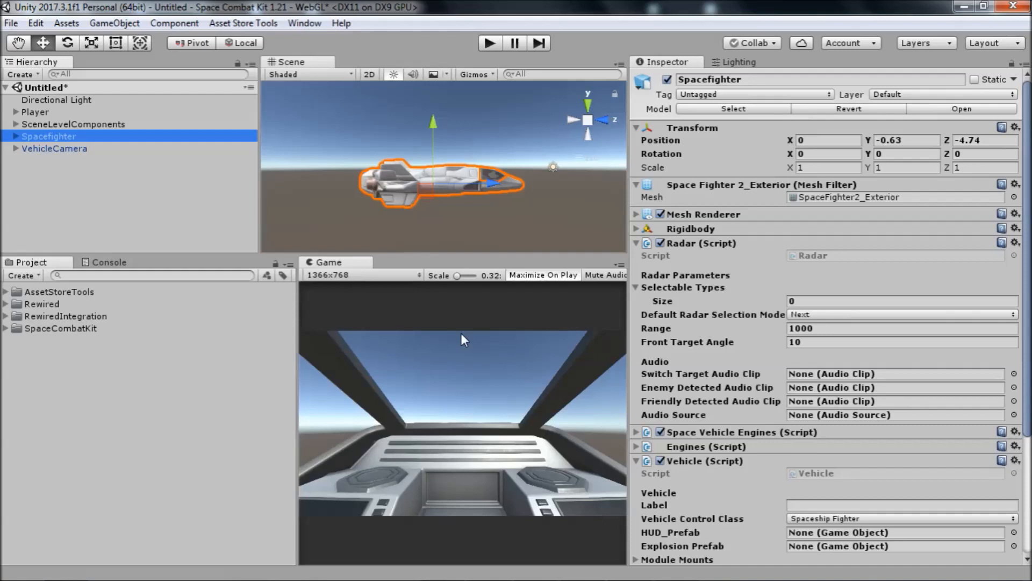
{"action": "mouse_move", "coordinate": [119, 345]}
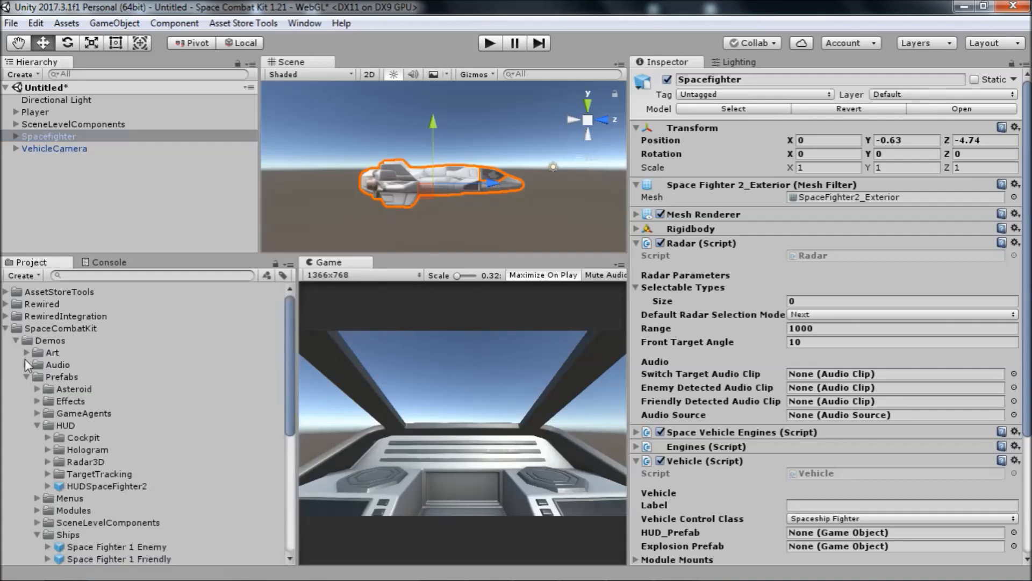
Step: Drag the HUDSpaceFighter2 prefab from Demos/Prefabs/HUD into the Hierarchy
{"action": "left_click", "coordinate": [50, 340]}
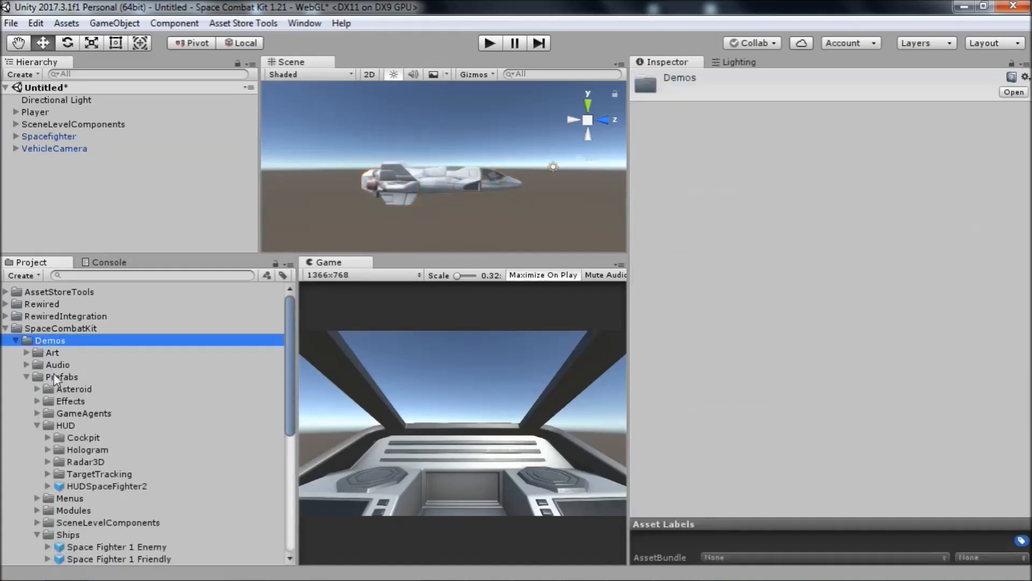
{"action": "left_click", "coordinate": [64, 425]}
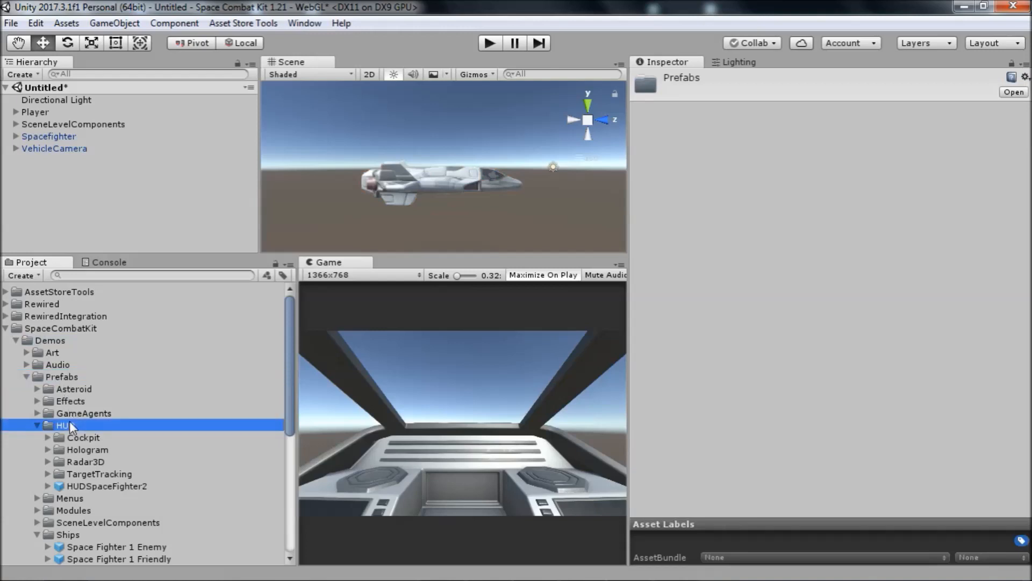
{"action": "left_click", "coordinate": [65, 424]}
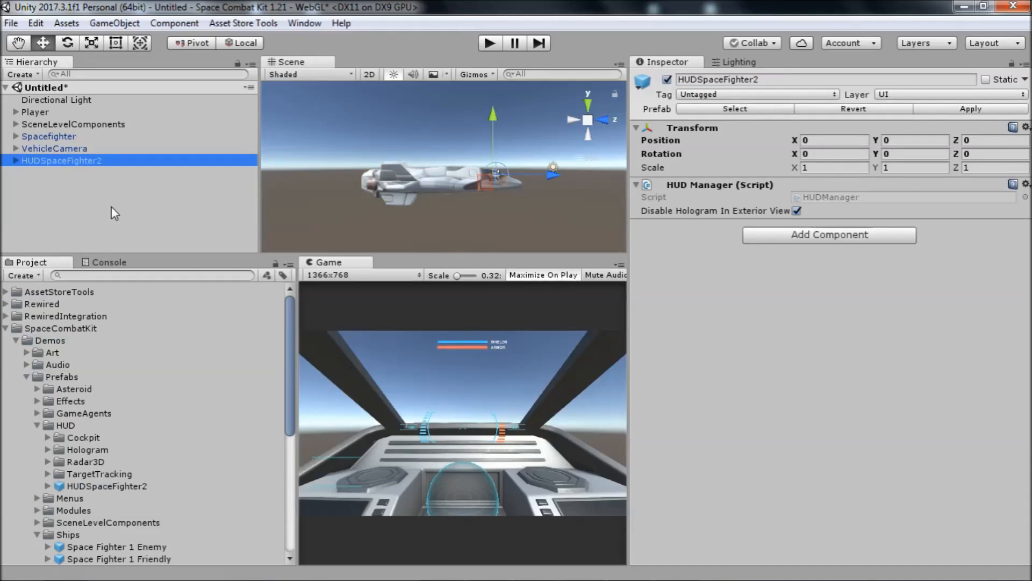
{"action": "mouse_move", "coordinate": [563, 224]}
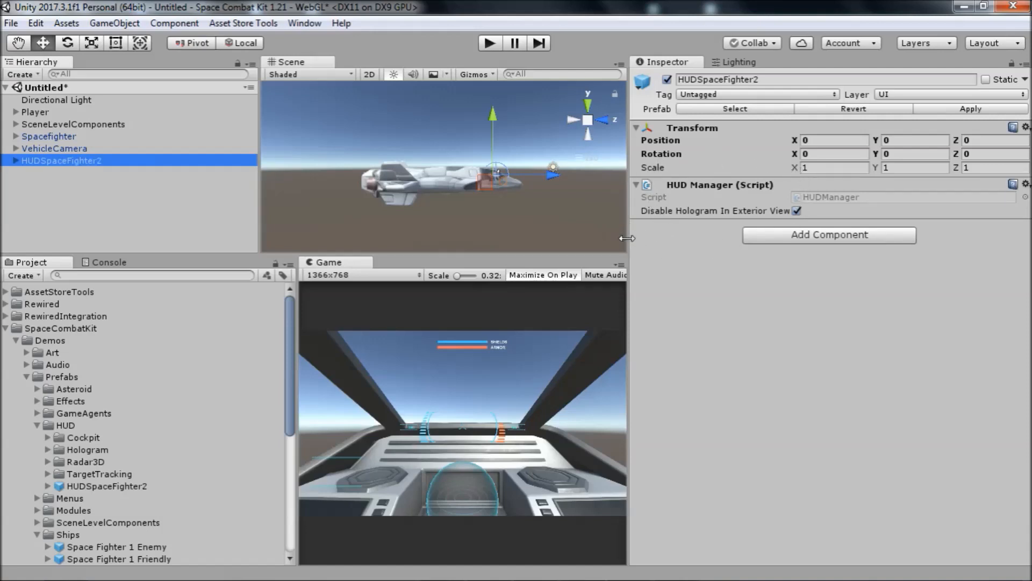
{"action": "mouse_move", "coordinate": [625, 238]}
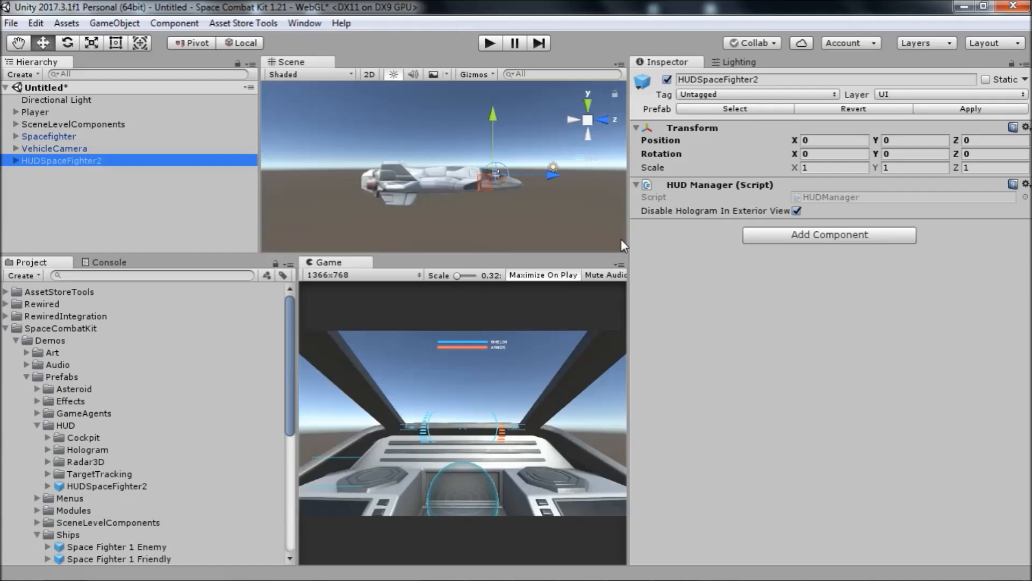
{"action": "mouse_move", "coordinate": [64, 197]}
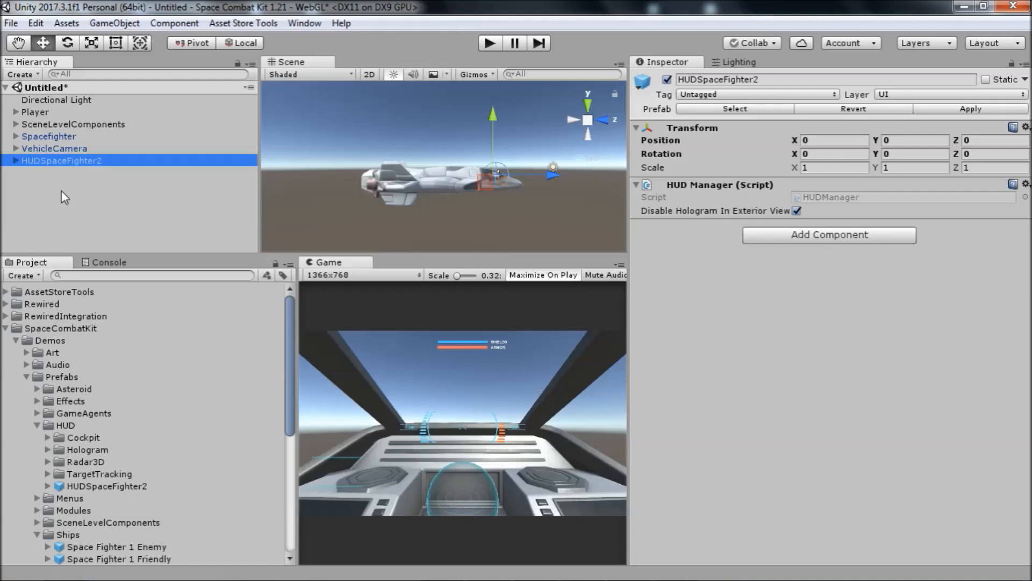
Step: Expand HUDSpaceFighter2 and select HUDCockpit to view its HUD Ship Cockpit script
{"action": "left_click", "coordinate": [15, 161]}
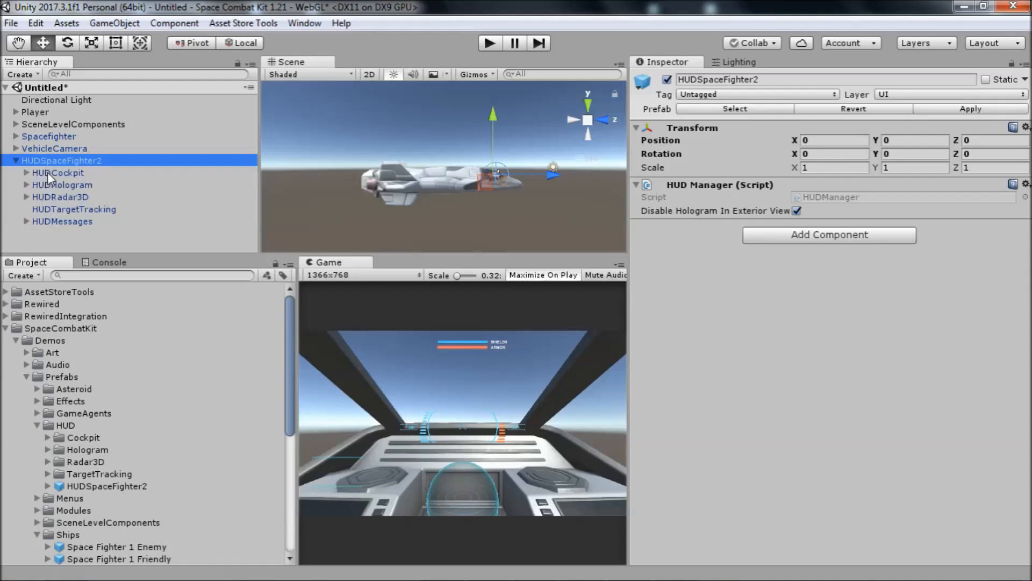
{"action": "left_click", "coordinate": [57, 173]}
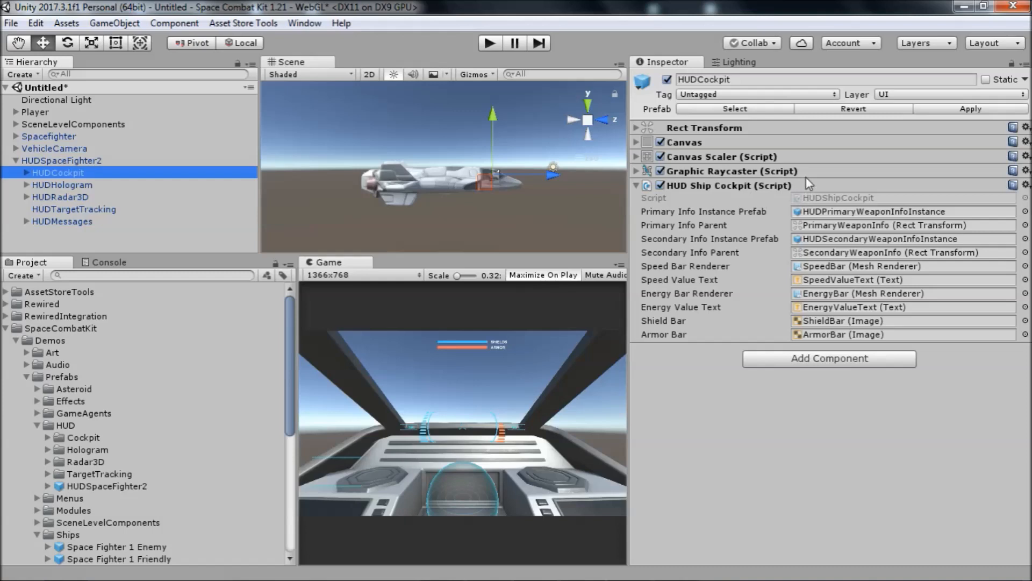
{"action": "mouse_move", "coordinate": [807, 183]}
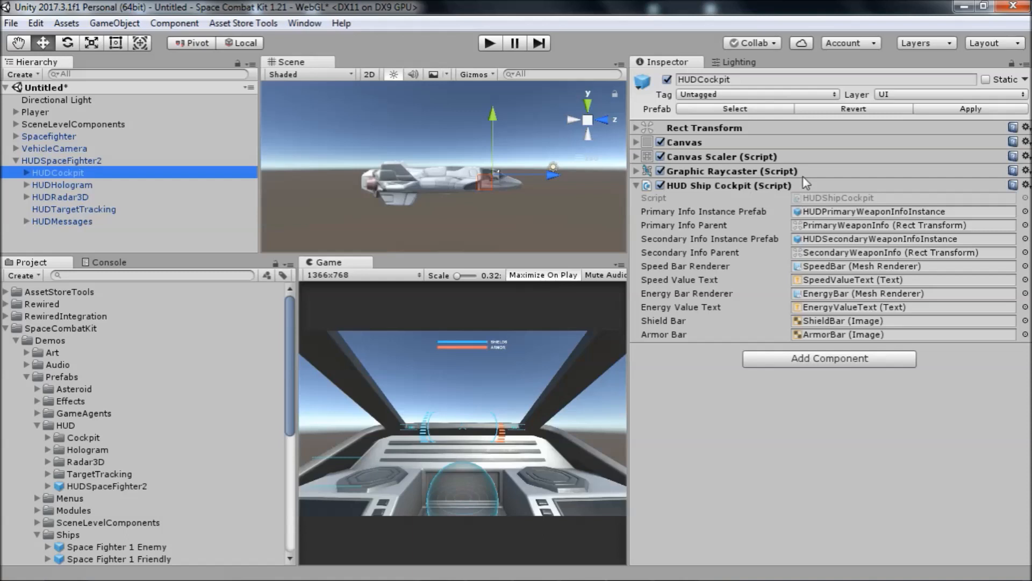
{"action": "mouse_move", "coordinate": [749, 232]}
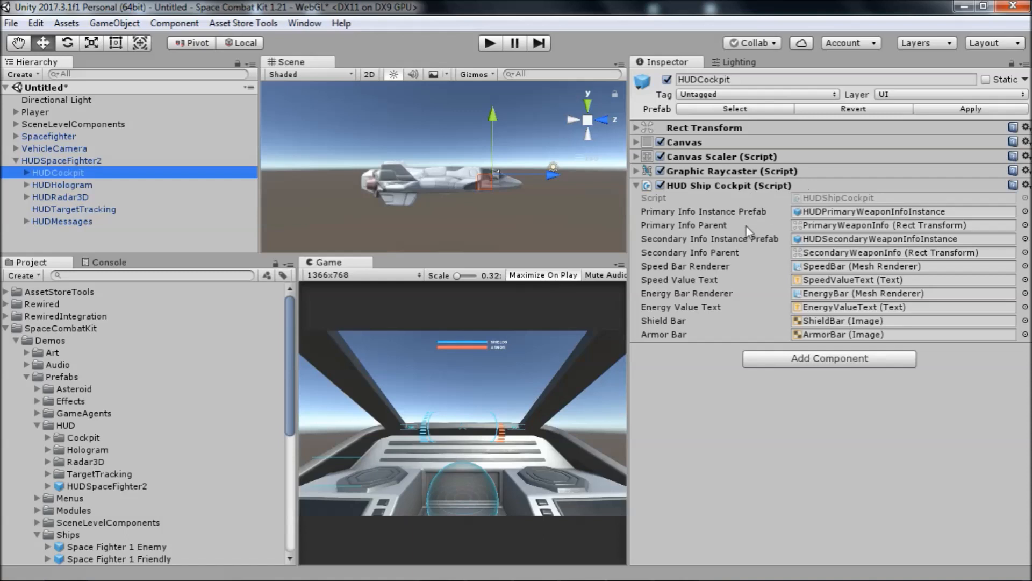
{"action": "mouse_move", "coordinate": [726, 313]}
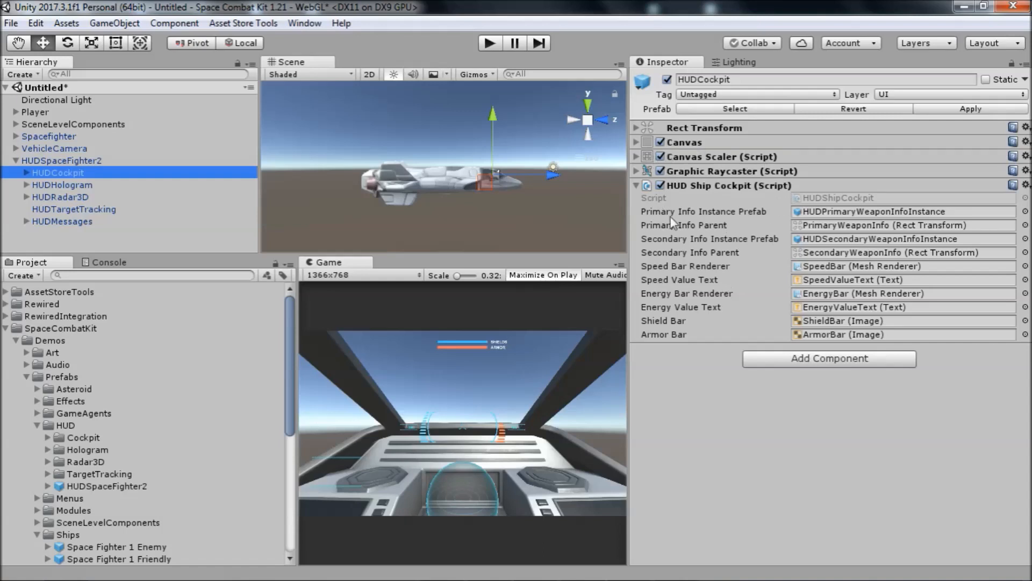
{"action": "mouse_move", "coordinate": [681, 230]}
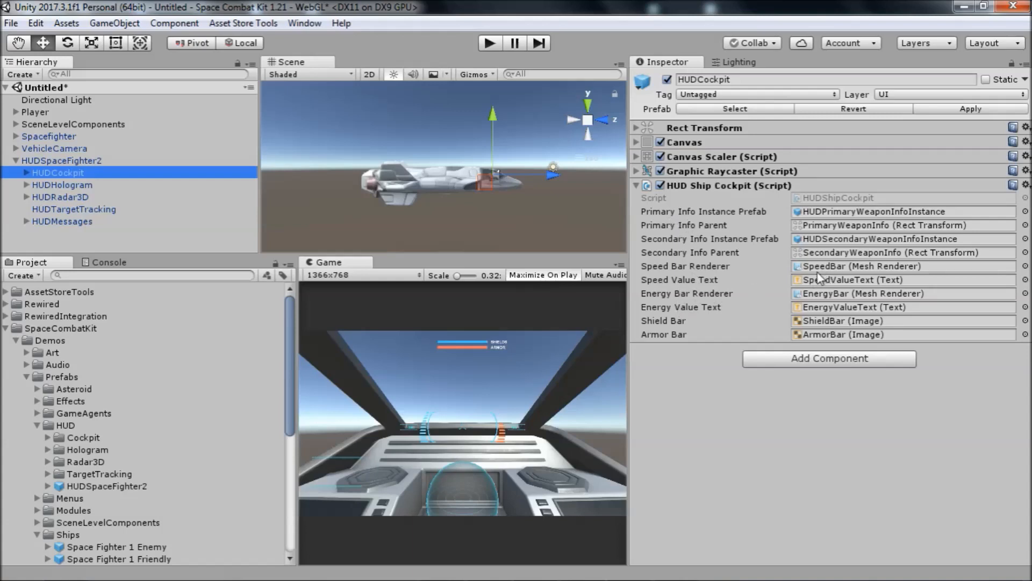
{"action": "mouse_move", "coordinate": [651, 348]}
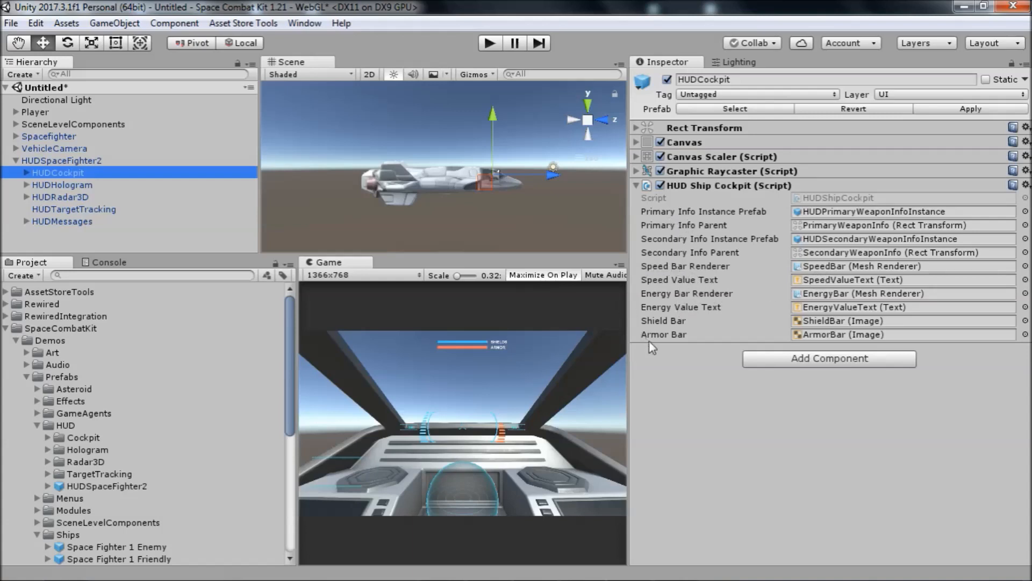
{"action": "mouse_move", "coordinate": [589, 332]}
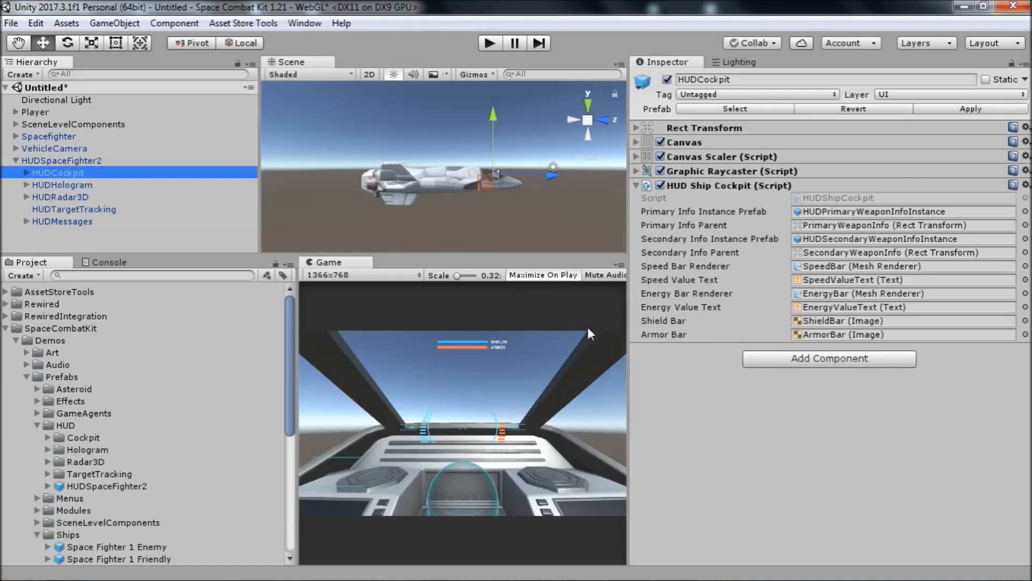
{"action": "mouse_move", "coordinate": [187, 320]}
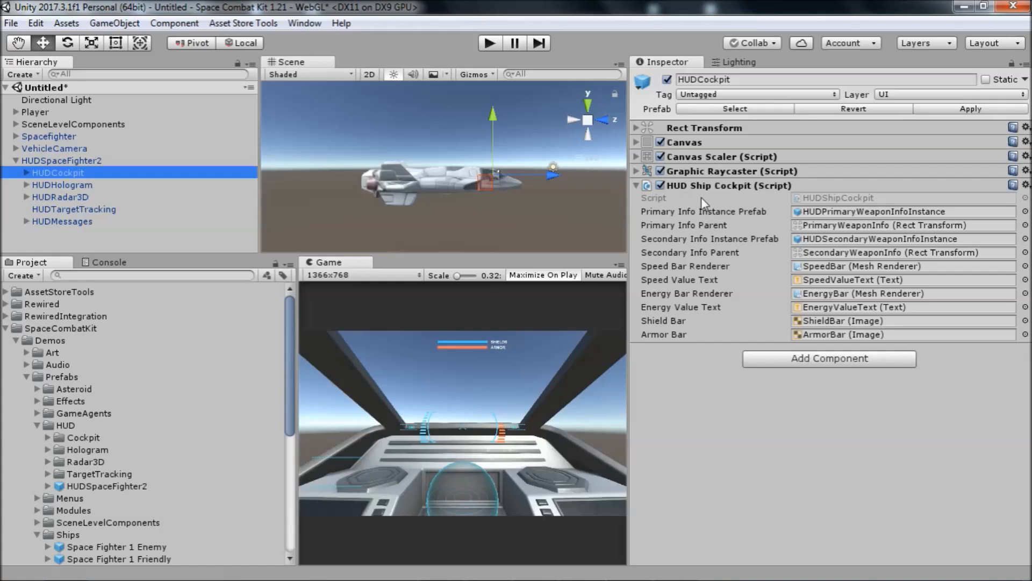
{"action": "mouse_move", "coordinate": [58, 190]}
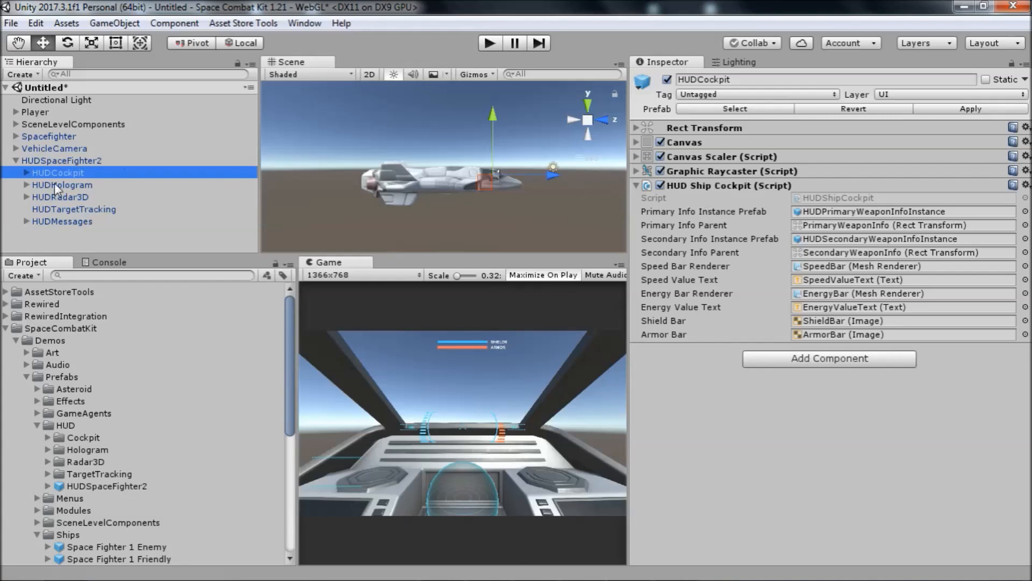
Step: Select HUDHologram to review its Hologram controller and team colours
{"action": "left_click", "coordinate": [61, 185]}
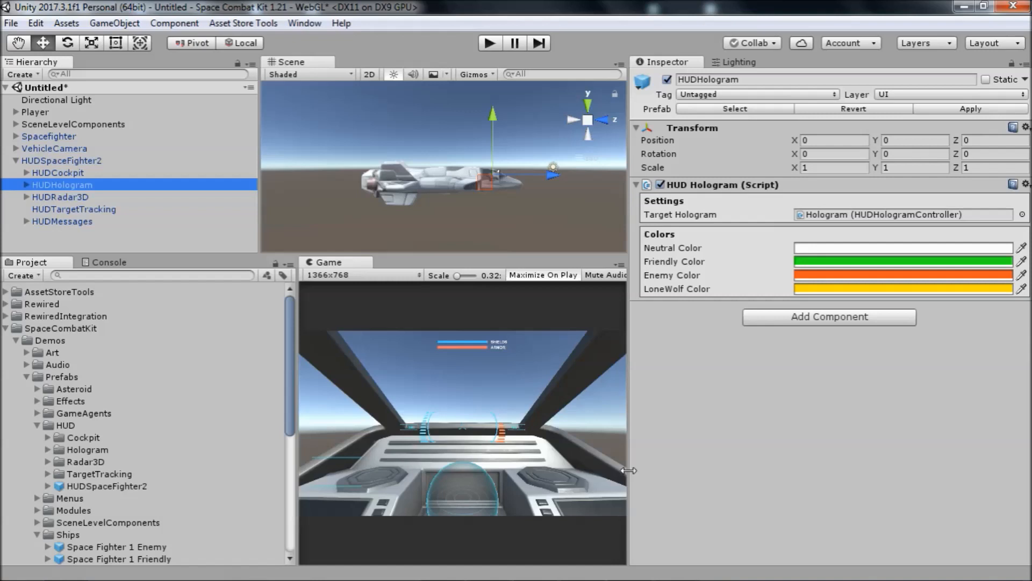
{"action": "mouse_move", "coordinate": [666, 416]}
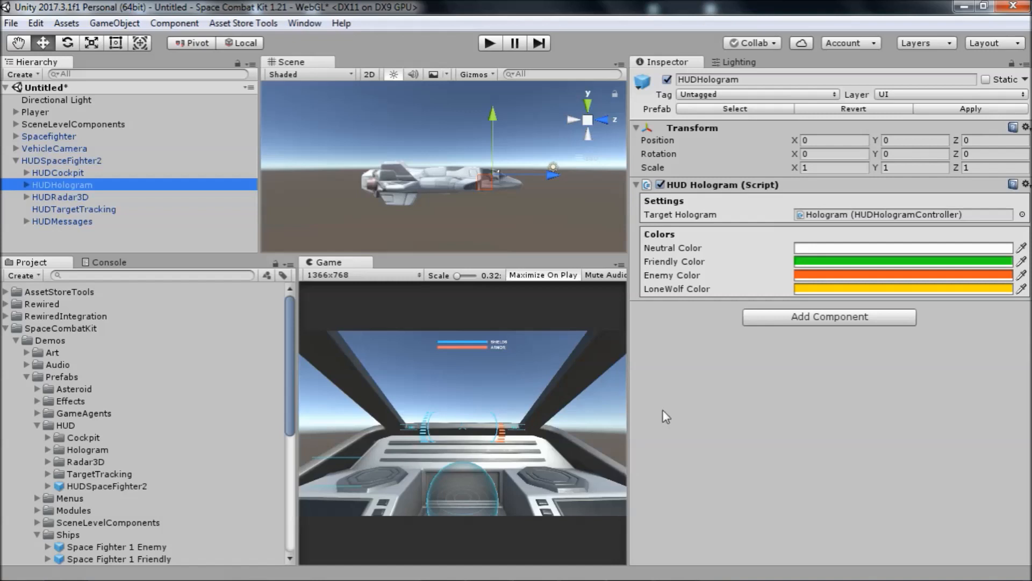
{"action": "mouse_move", "coordinate": [158, 159]}
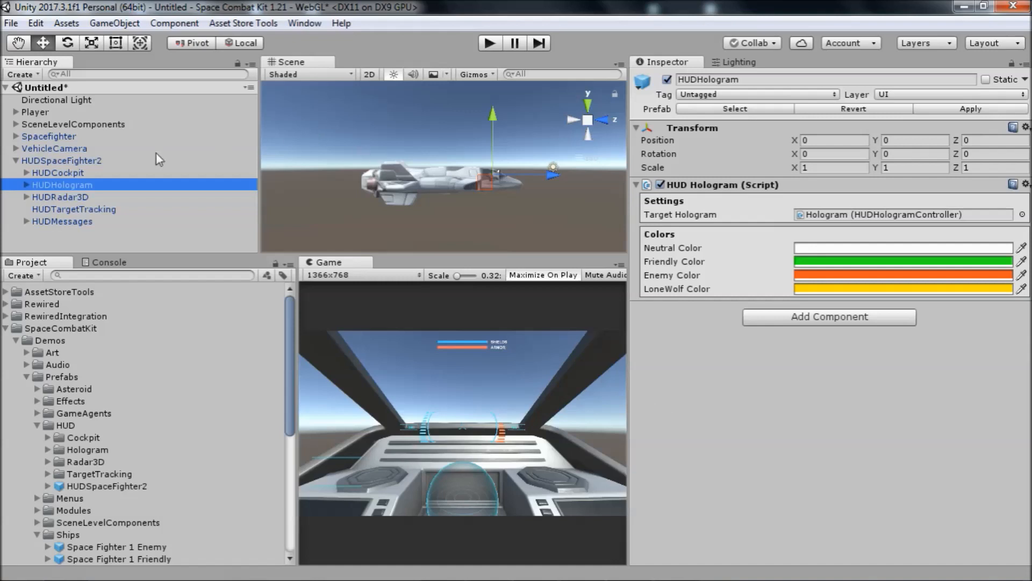
Step: Review HUDRadar3D, scroll through HUDTargetTracking's script settings, then select HUDMessages
{"action": "left_click", "coordinate": [60, 196]}
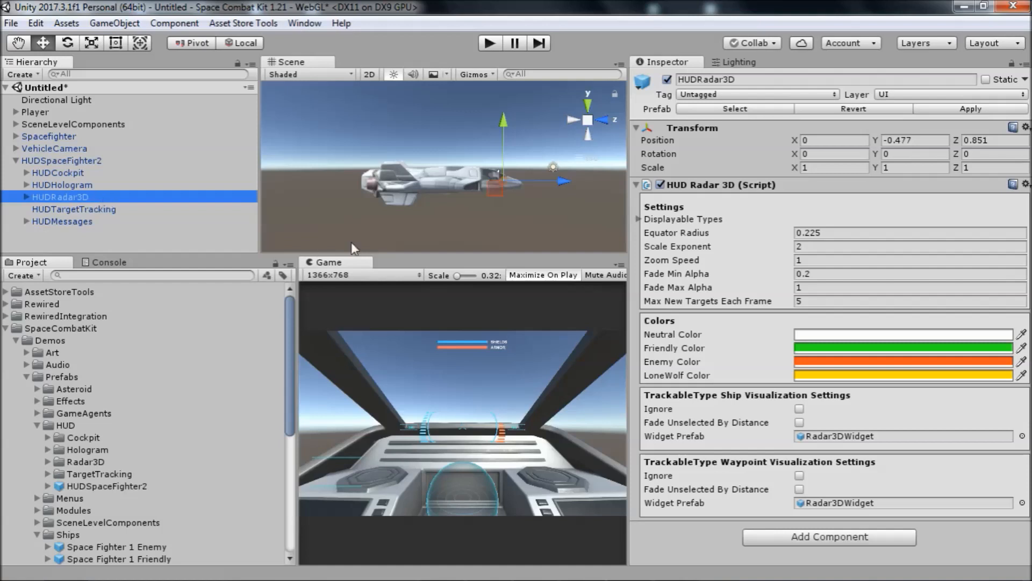
{"action": "mouse_move", "coordinate": [689, 178]}
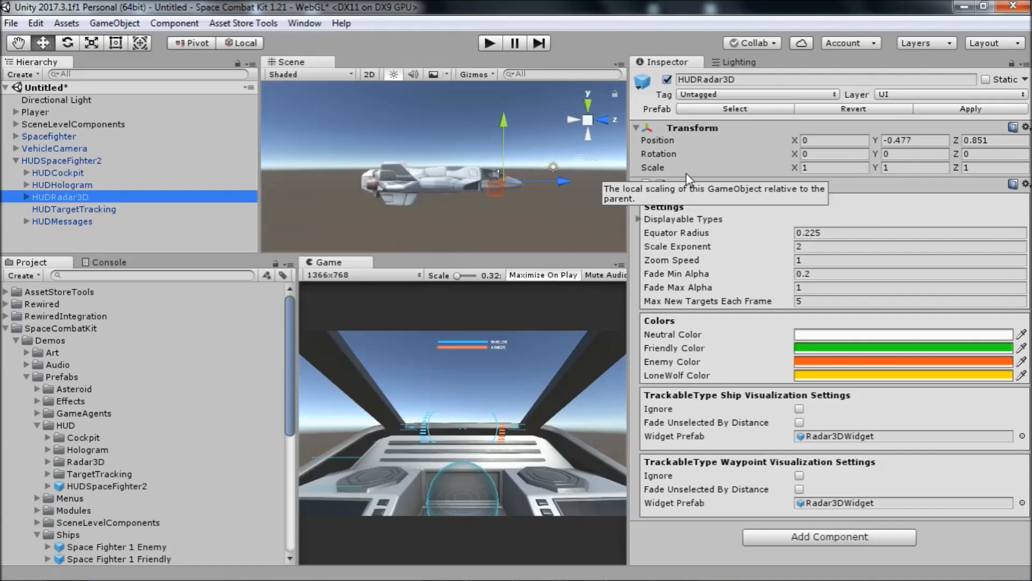
{"action": "mouse_move", "coordinate": [700, 212]}
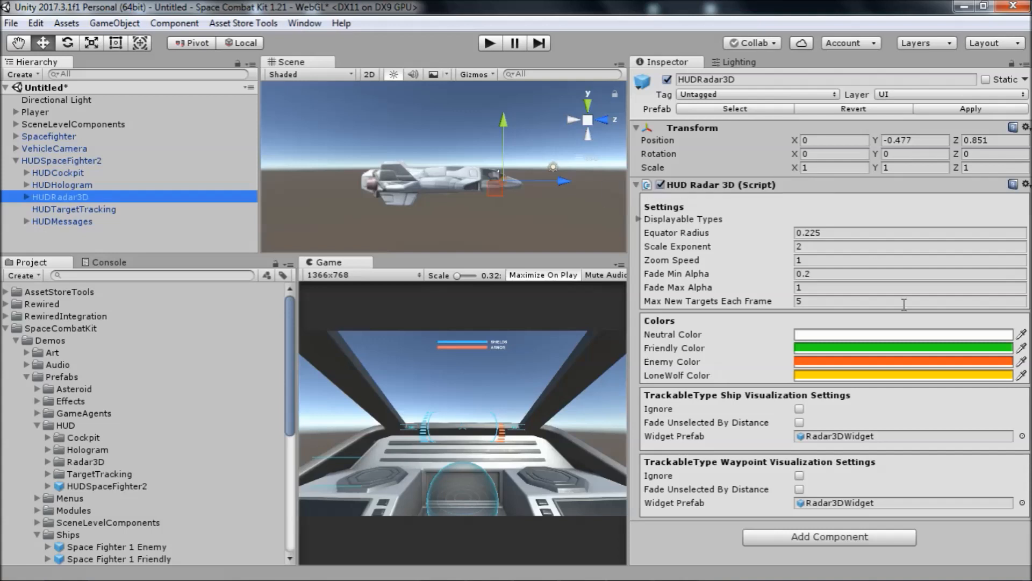
{"action": "mouse_move", "coordinate": [642, 245]}
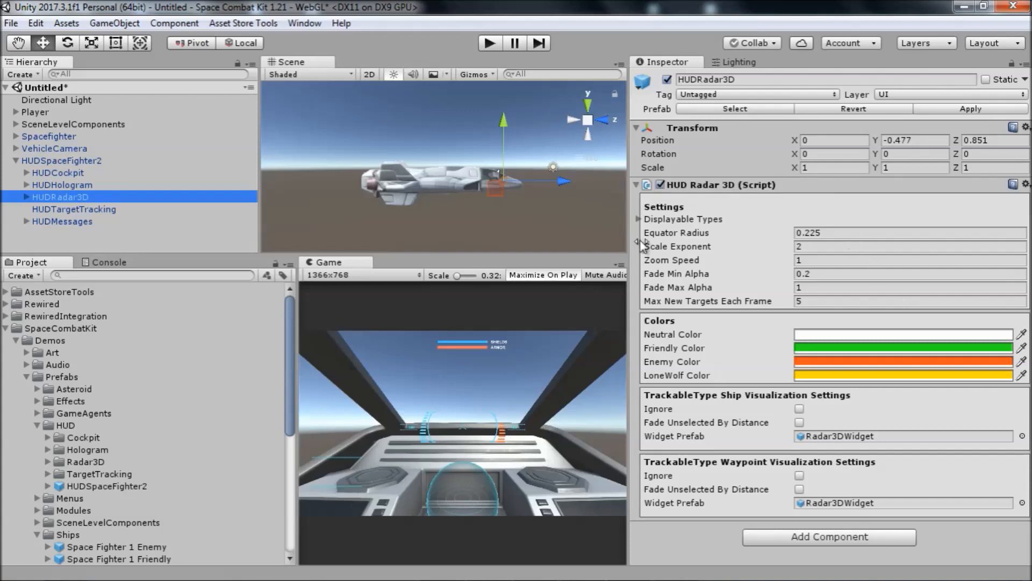
{"action": "left_click", "coordinate": [73, 209]}
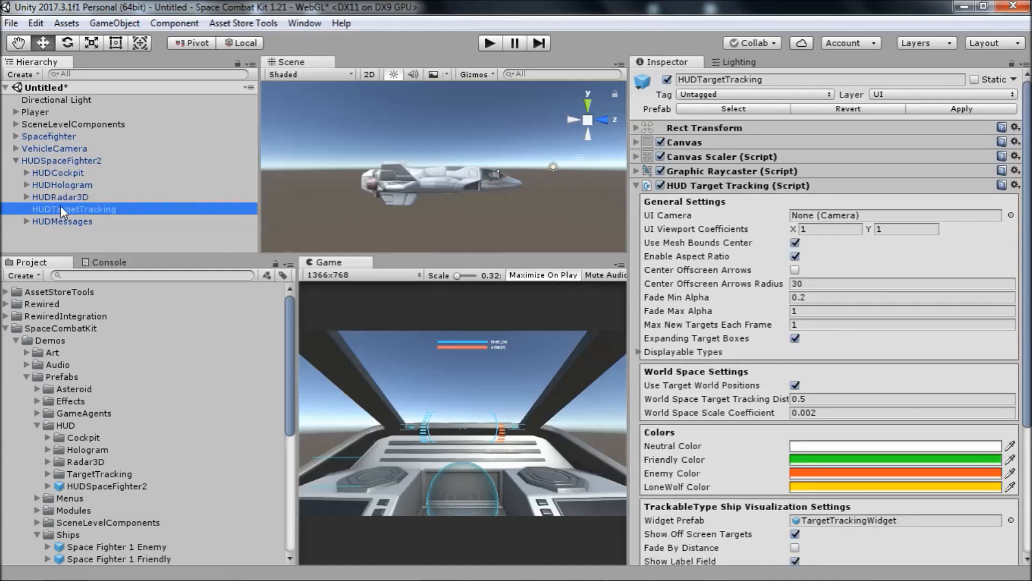
{"action": "mouse_move", "coordinate": [793, 250]}
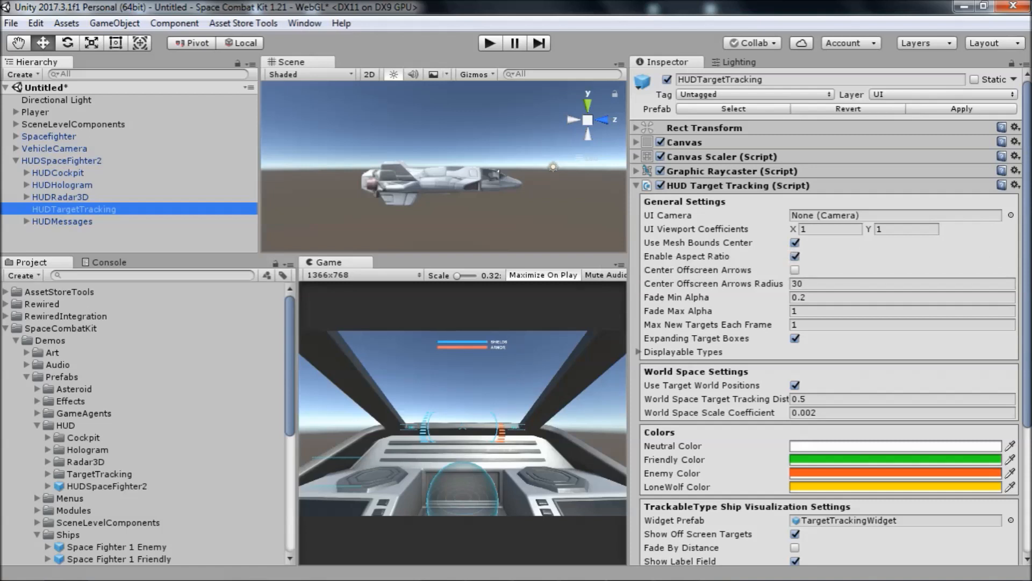
{"action": "scroll", "scroll_direction": "down", "scroll_amount": 3}
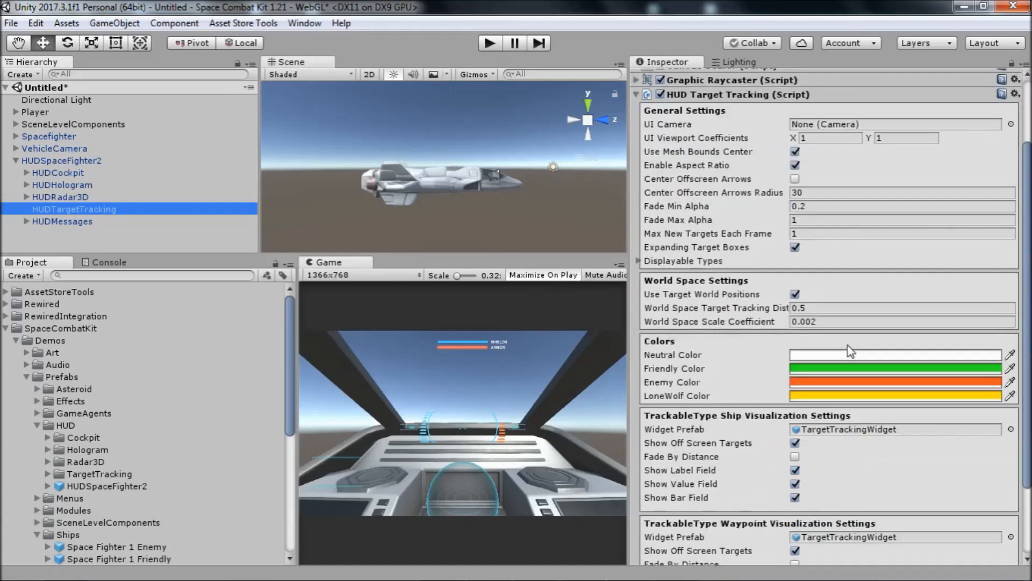
{"action": "scroll", "scroll_direction": "down", "scroll_amount": 3}
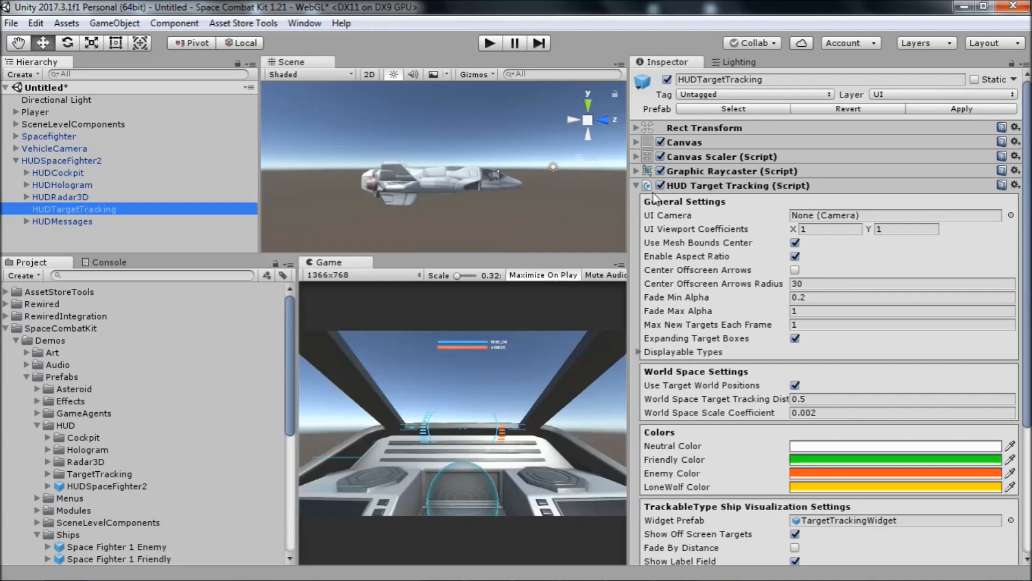
{"action": "mouse_move", "coordinate": [649, 369]}
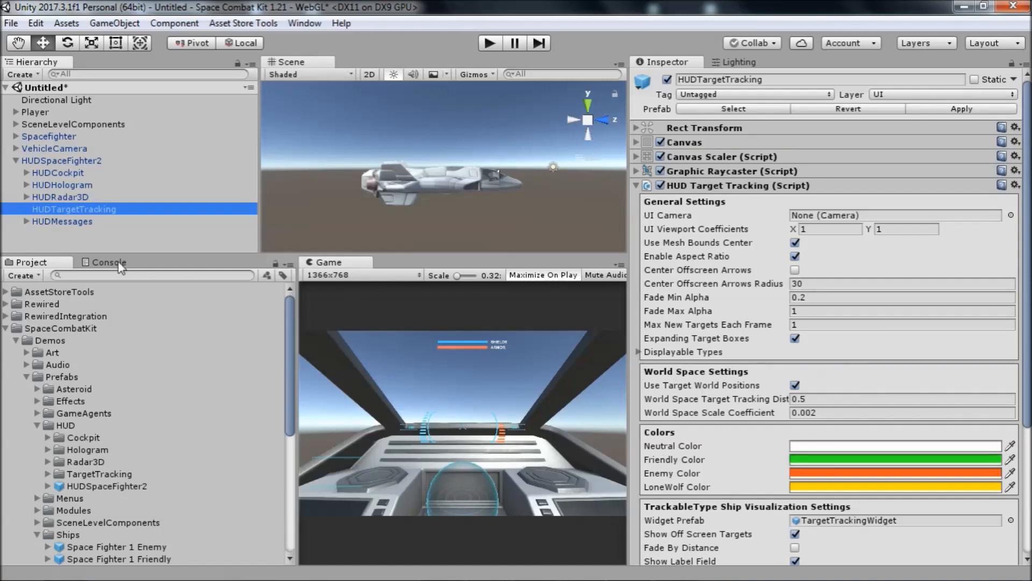
{"action": "left_click", "coordinate": [63, 221]}
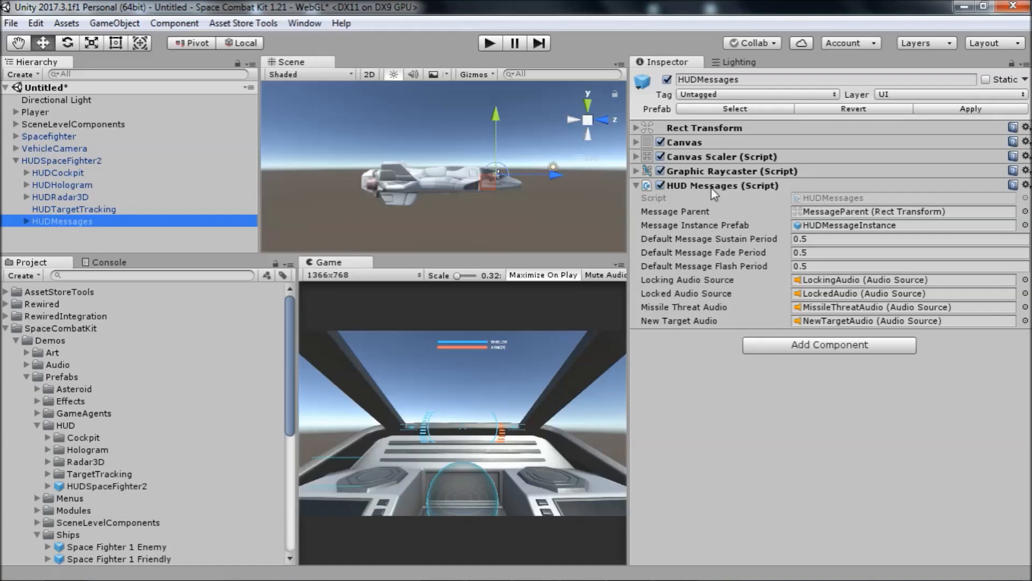
{"action": "mouse_move", "coordinate": [712, 210]}
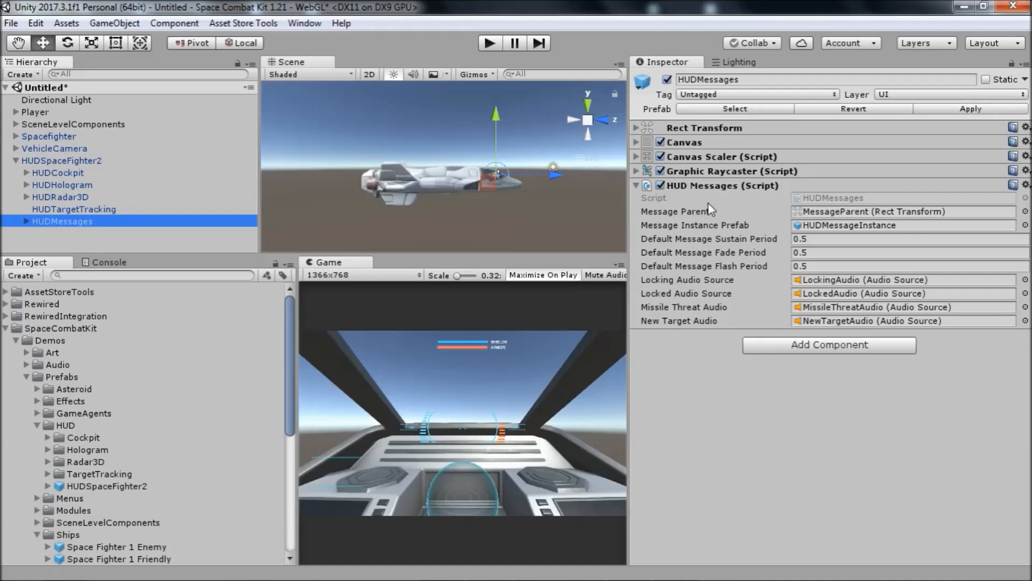
{"action": "mouse_move", "coordinate": [701, 214]}
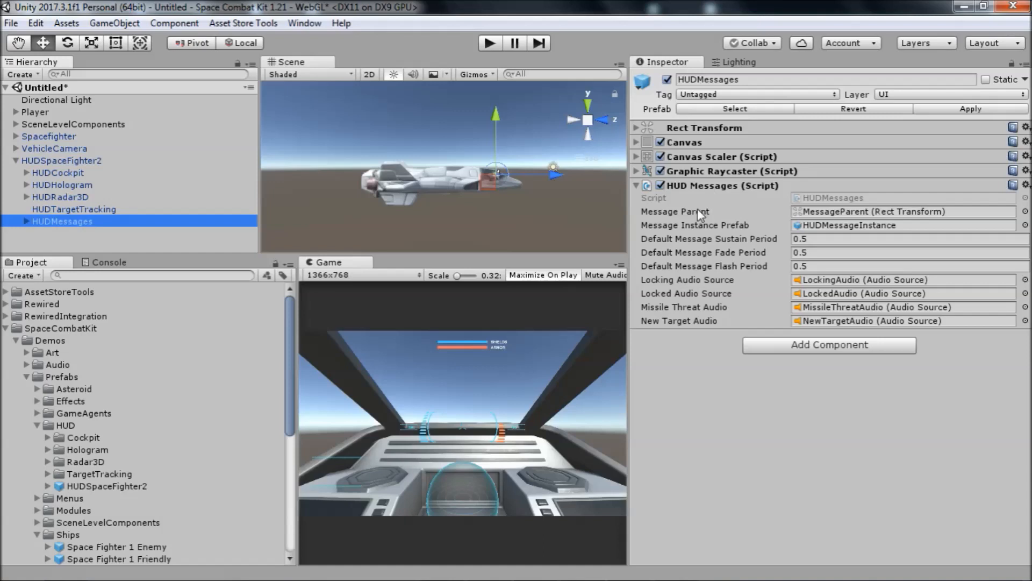
{"action": "mouse_move", "coordinate": [880, 283]}
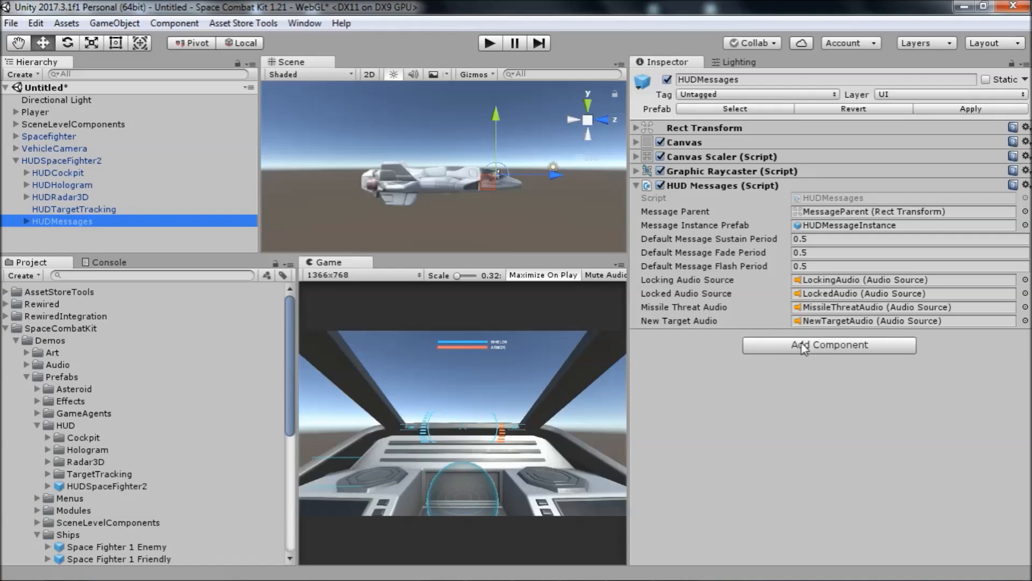
{"action": "mouse_move", "coordinate": [802, 351]}
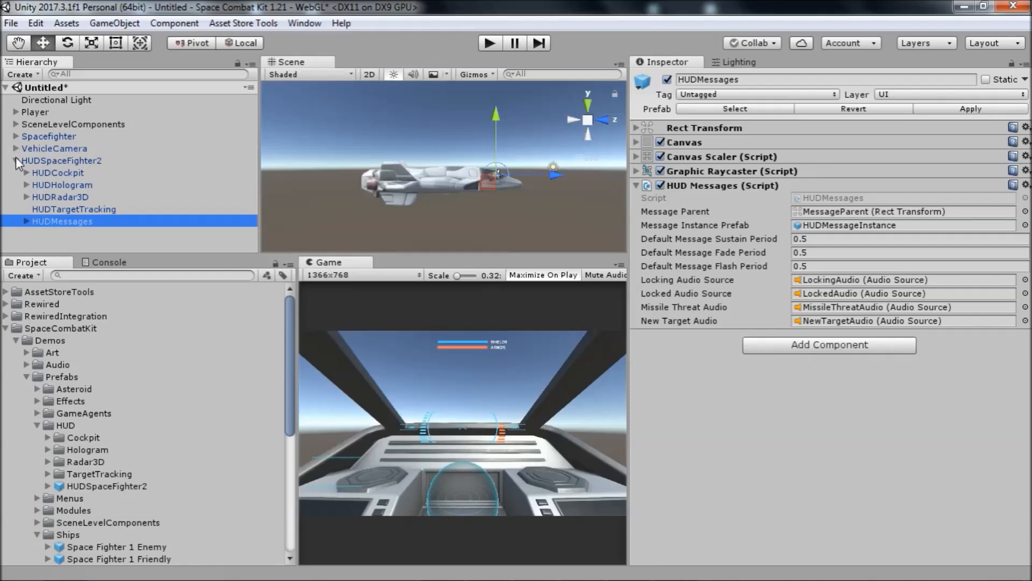
Step: Fold HUDSpaceFighter2's children, the HUD Messages component, and the SpaceCombatKit folder tree
{"action": "left_click", "coordinate": [17, 161]}
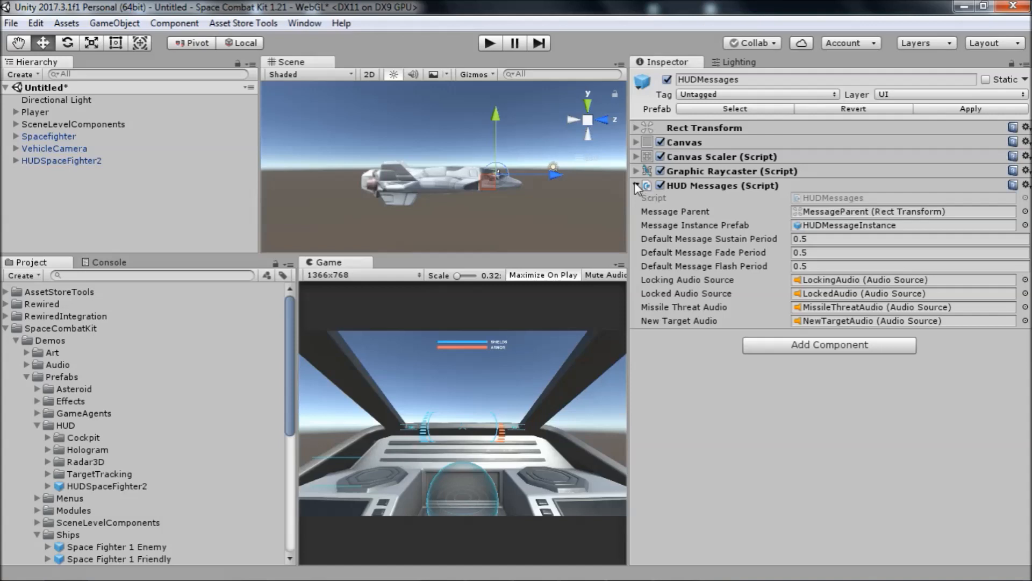
{"action": "left_click", "coordinate": [636, 185]}
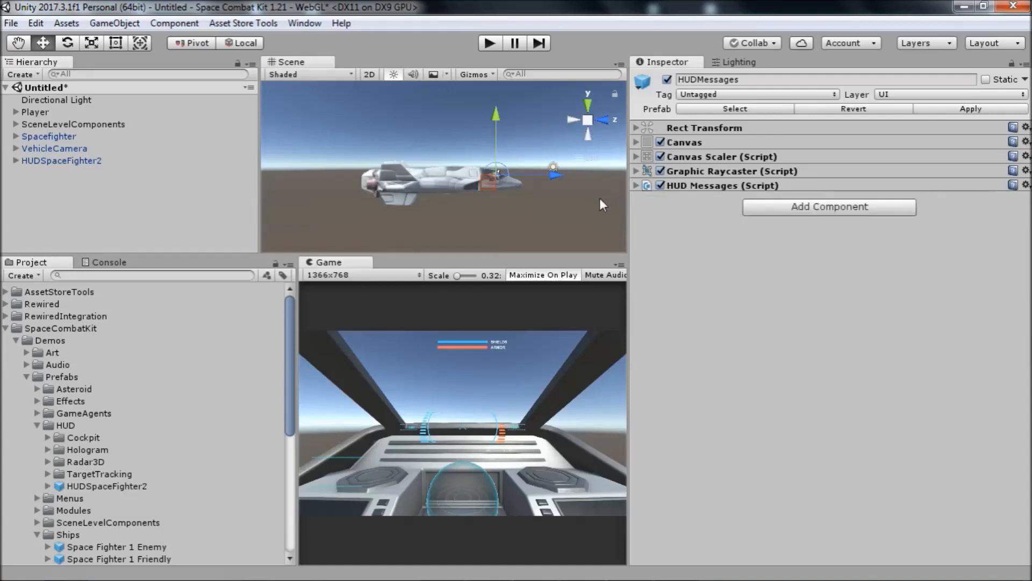
{"action": "mouse_move", "coordinate": [336, 213]}
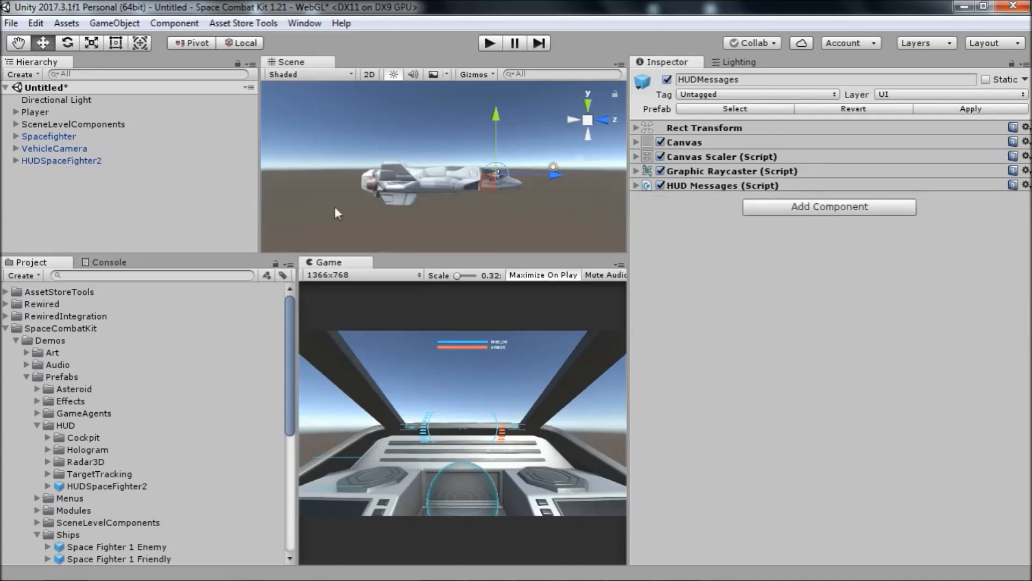
{"action": "left_click", "coordinate": [7, 329]}
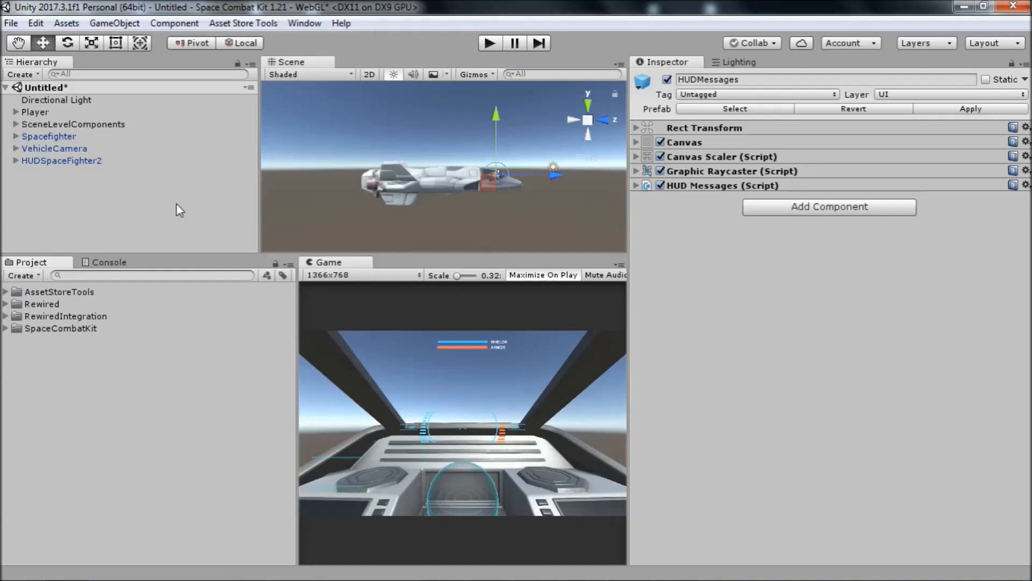
{"action": "mouse_move", "coordinate": [625, 434]}
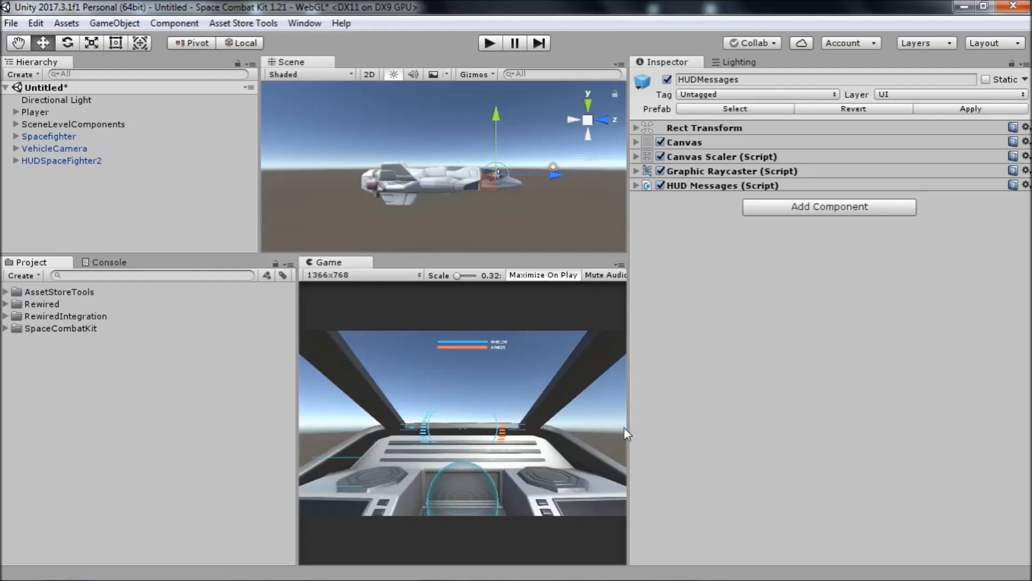
{"action": "mouse_move", "coordinate": [100, 318]}
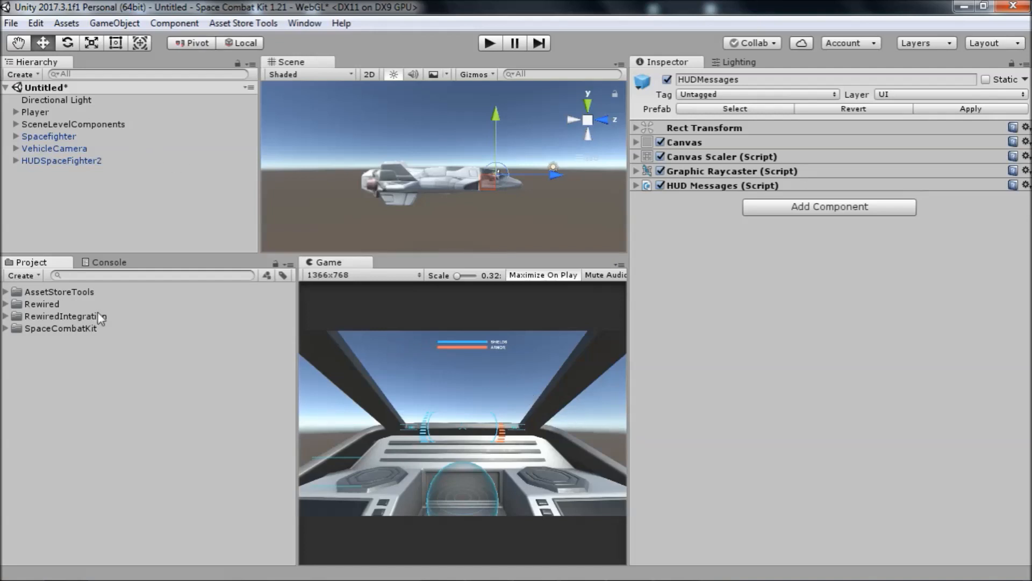
Step: Check Space Fighter 2 Friendly's HUD_Prefab is HUDSpaceFighter2, then collapse SpaceCombatKit folders
{"action": "left_click", "coordinate": [7, 328]}
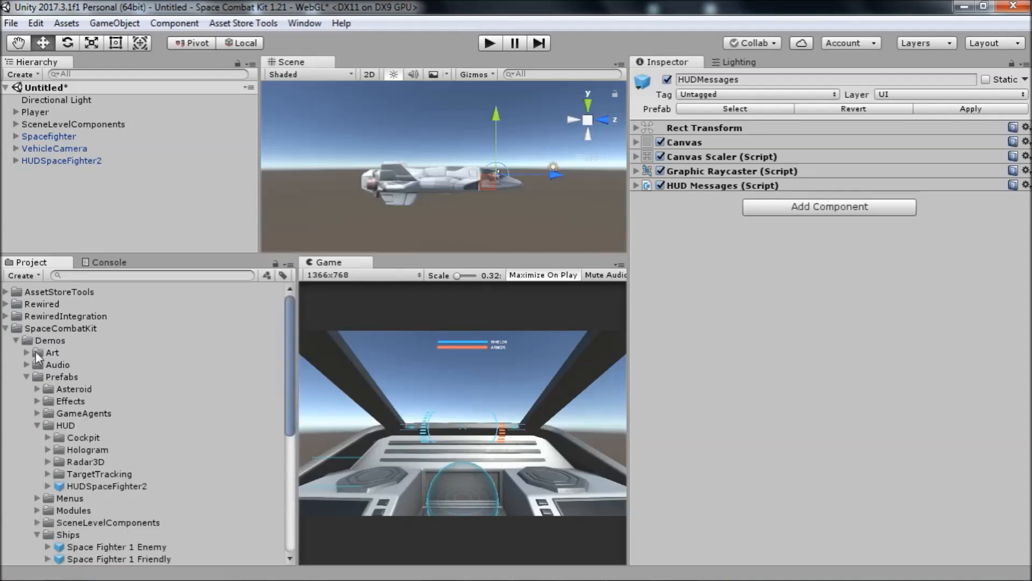
{"action": "left_click", "coordinate": [51, 340]}
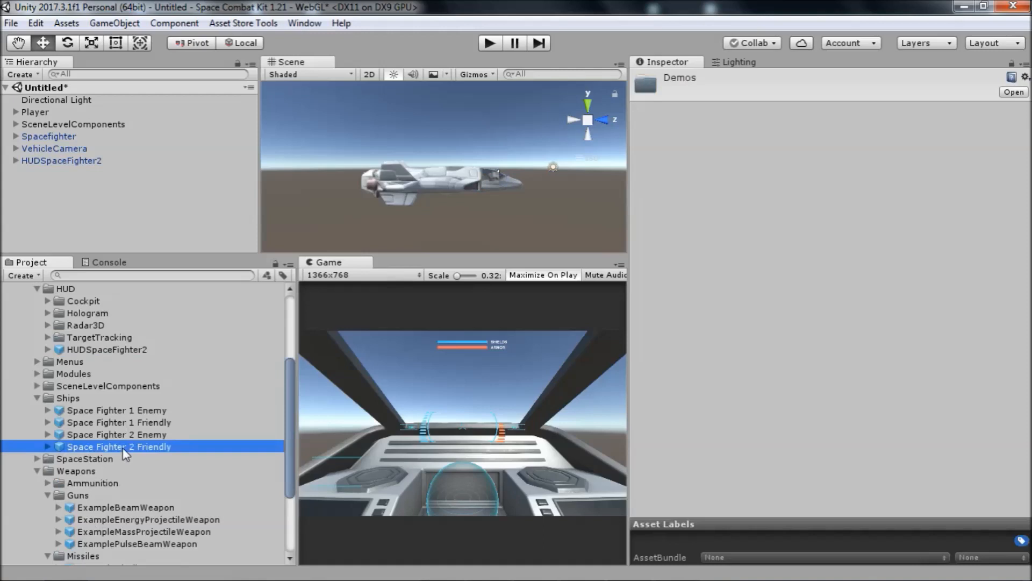
{"action": "left_click", "coordinate": [119, 446]}
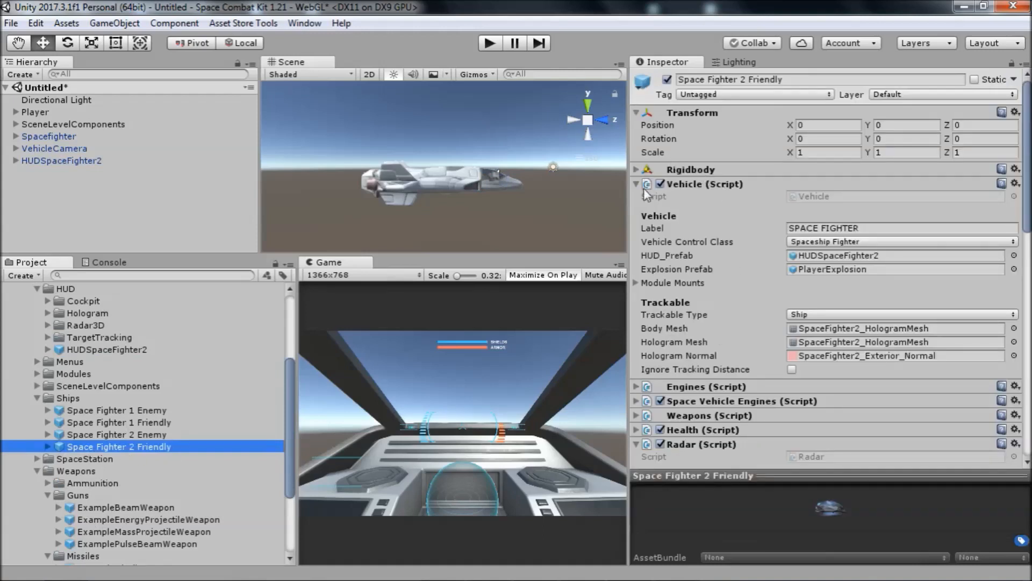
{"action": "mouse_move", "coordinate": [769, 245]}
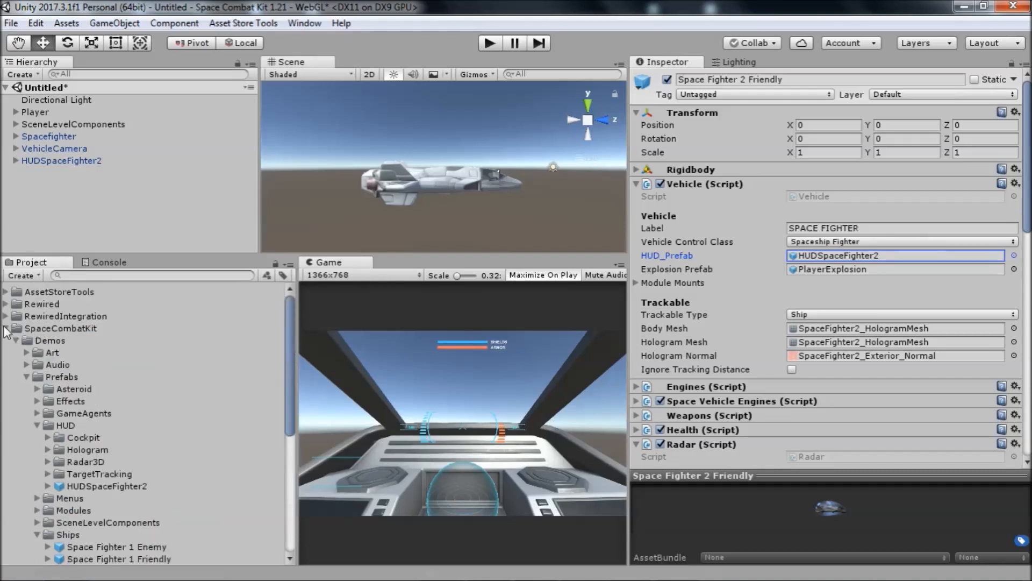
{"action": "left_click", "coordinate": [6, 328]}
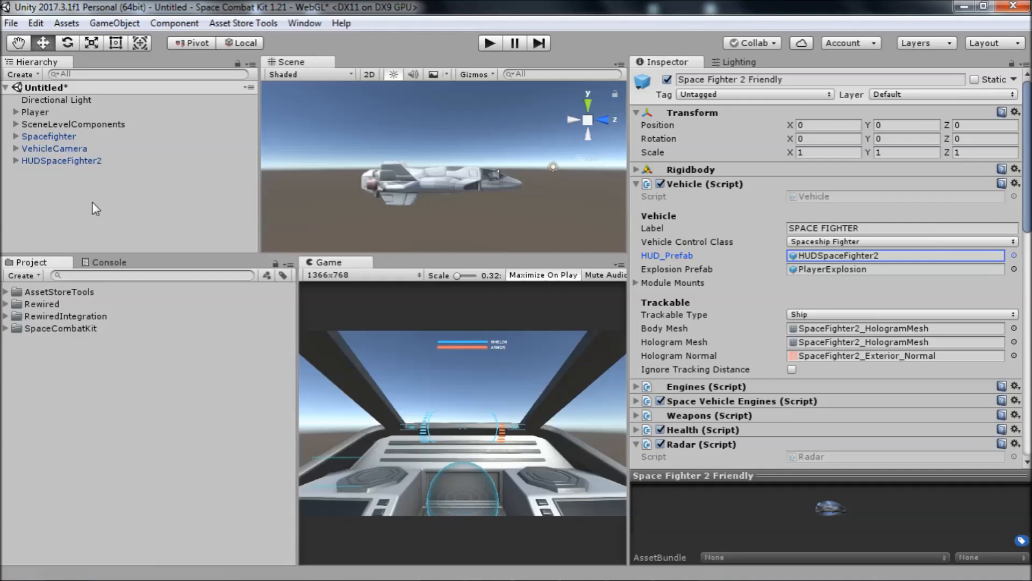
{"action": "mouse_move", "coordinate": [97, 205]}
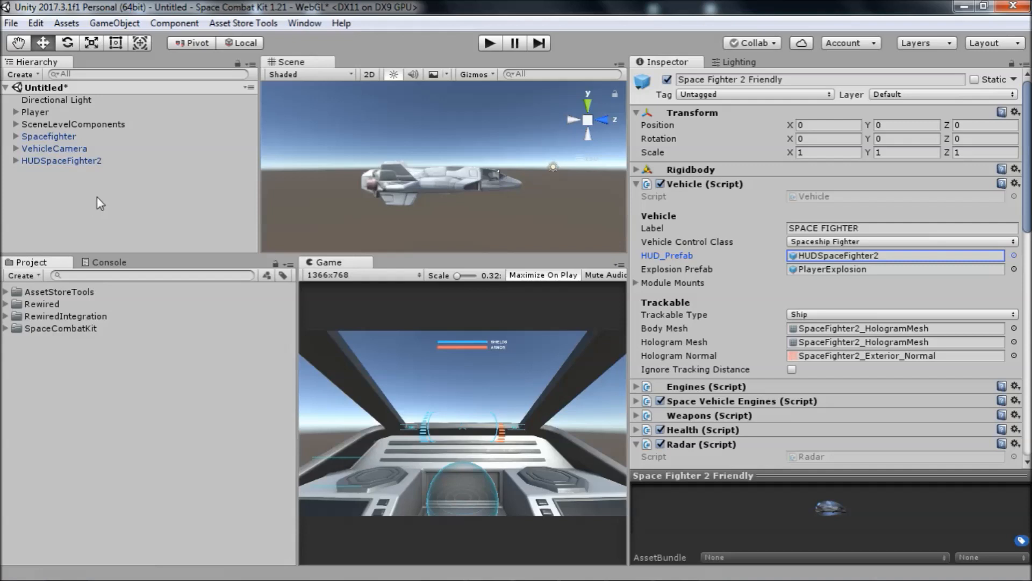
{"action": "mouse_move", "coordinate": [171, 300]}
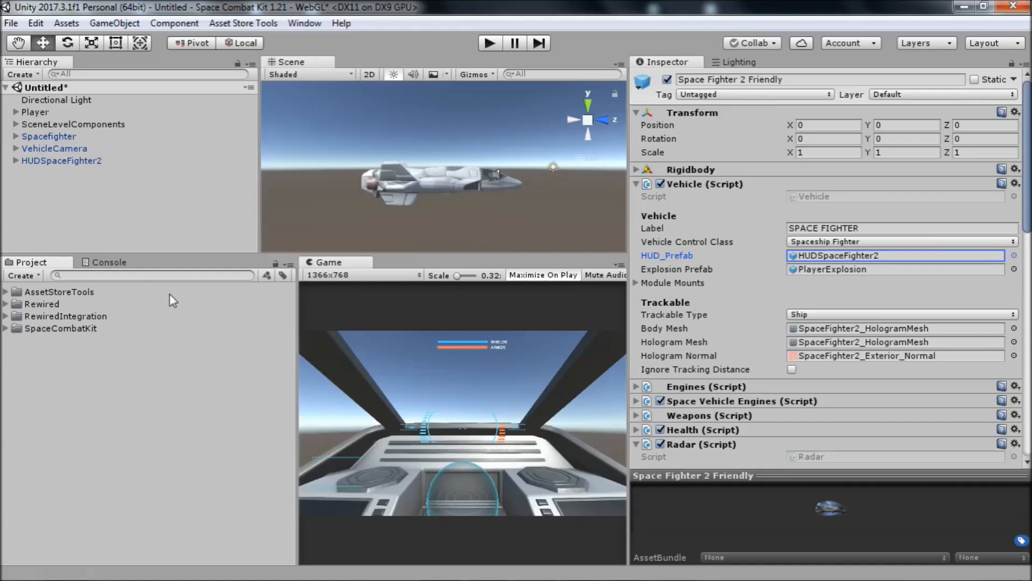
{"action": "mouse_move", "coordinate": [147, 226]}
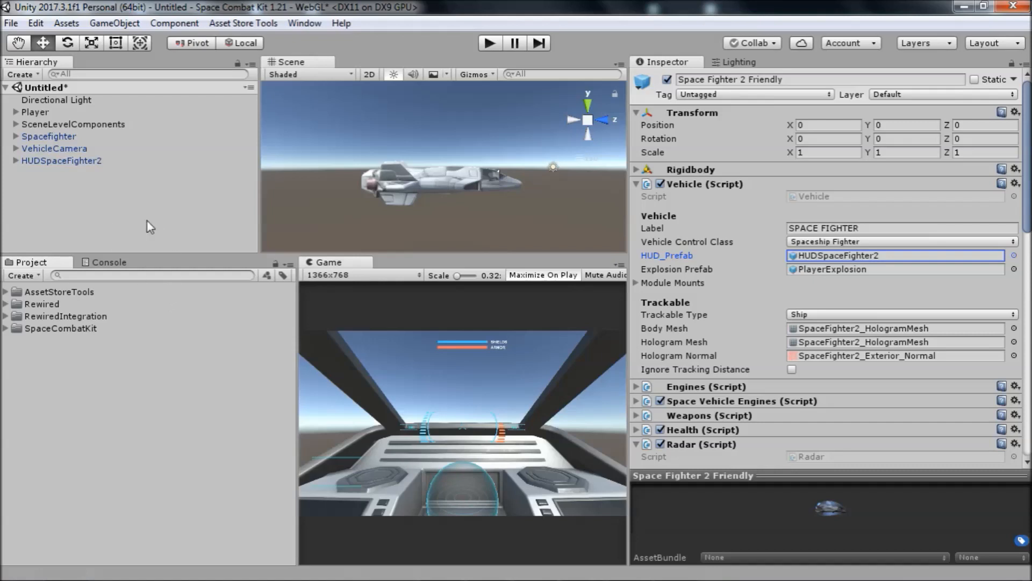
Step: Create an empty child under SceneLevelComponents and rename it HUDSceneManager
{"action": "right_click", "coordinate": [73, 123]}
{"action": "type", "text": "H"}
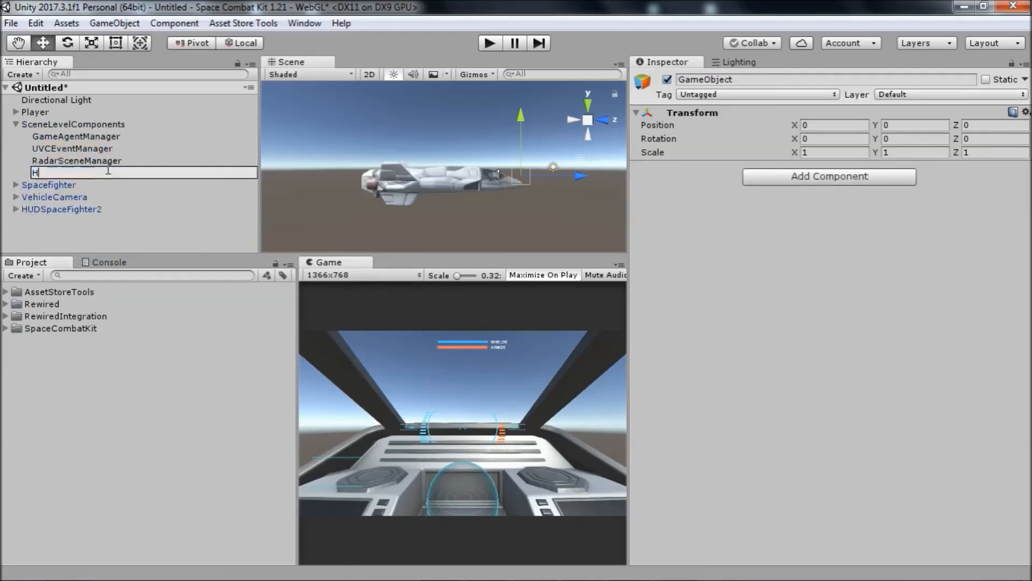
{"action": "type", "text": "UDSceneManager"}
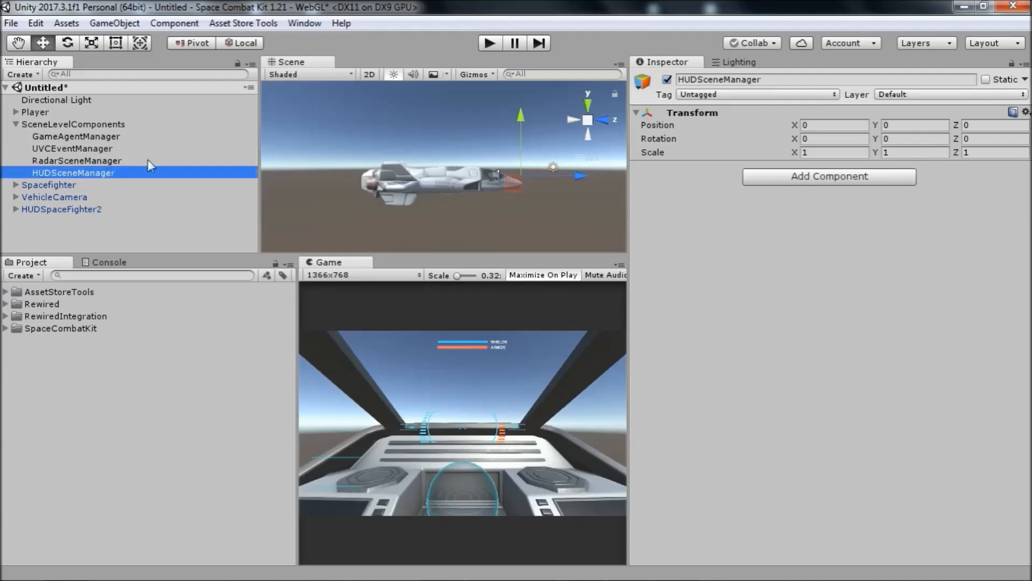
{"action": "left_click", "coordinate": [16, 328]}
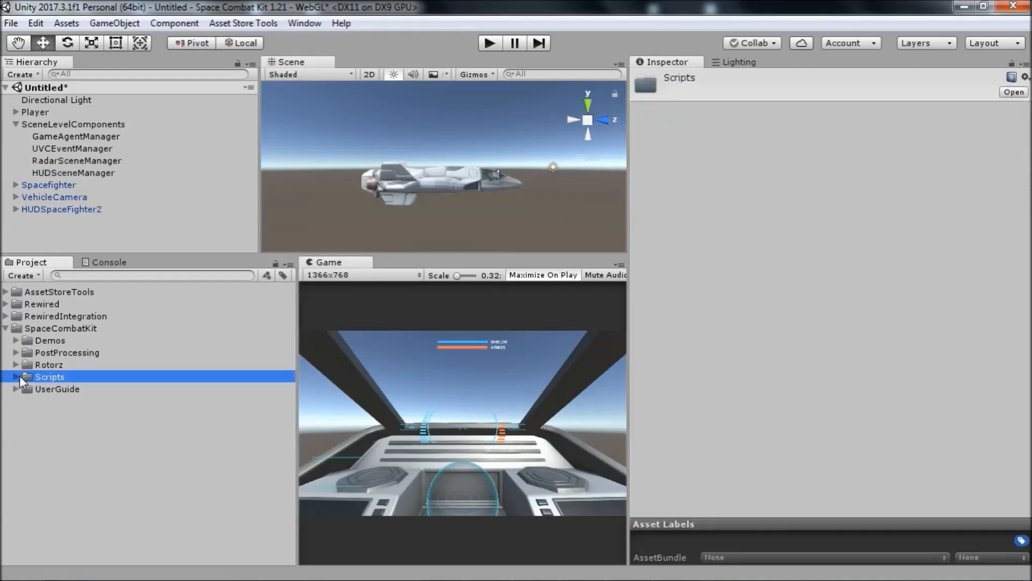
Step: Drag HUDSceneManager.cs from SpaceCombatKit/Scripts/HUD onto the HUDSceneManager object
{"action": "left_click", "coordinate": [18, 376]}
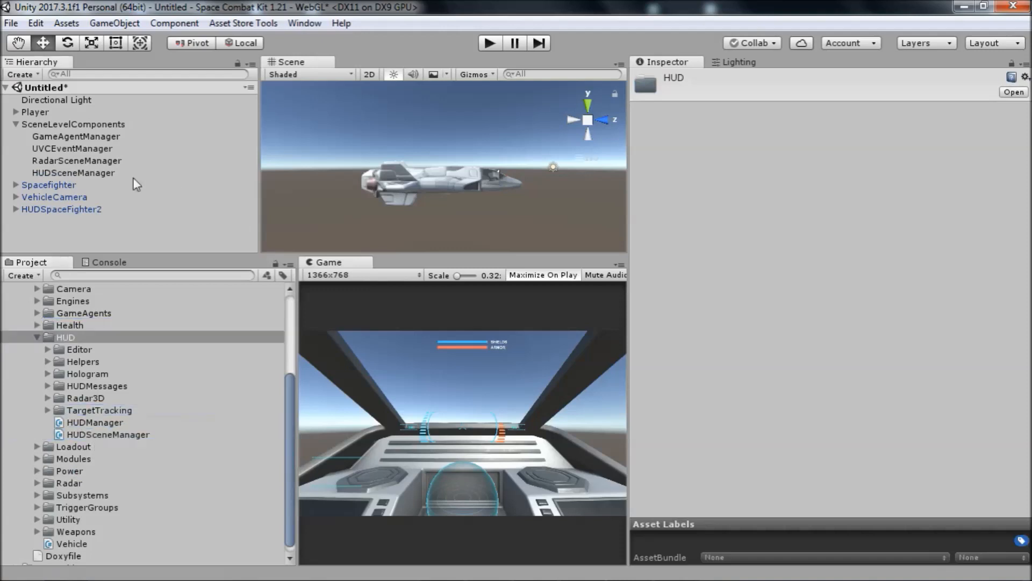
{"action": "left_click", "coordinate": [73, 172]}
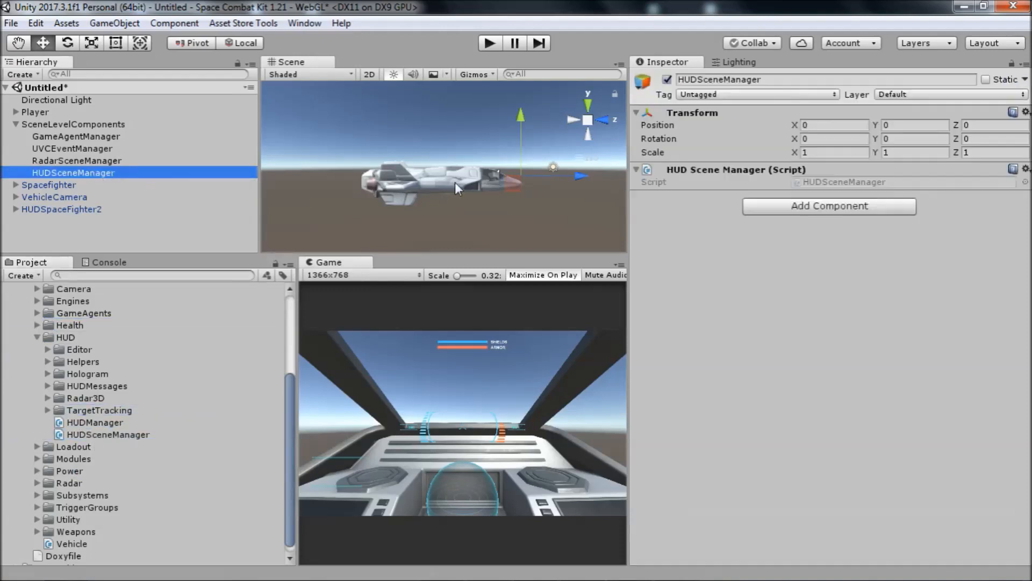
{"action": "mouse_move", "coordinate": [705, 121]}
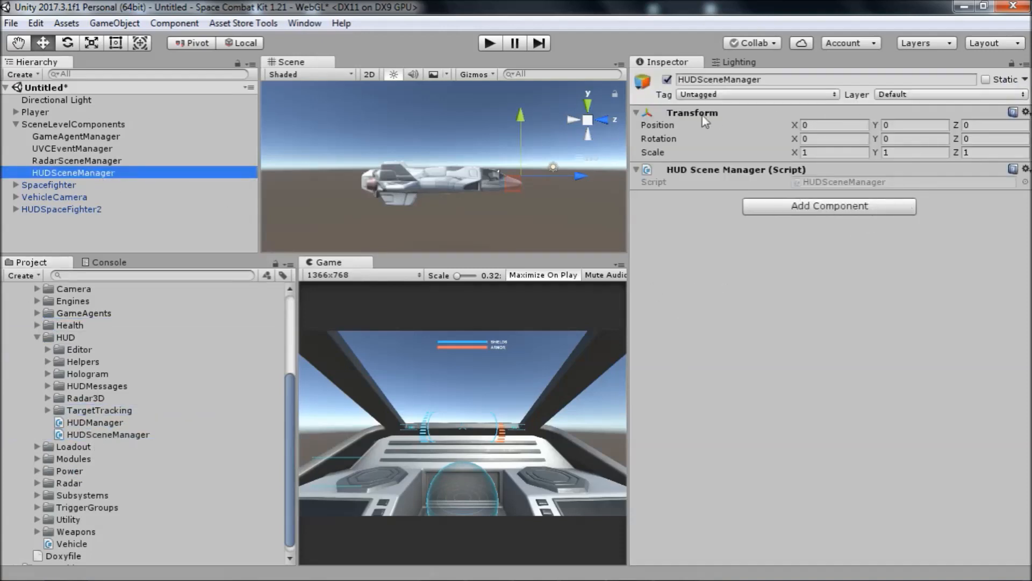
{"action": "mouse_move", "coordinate": [662, 249]}
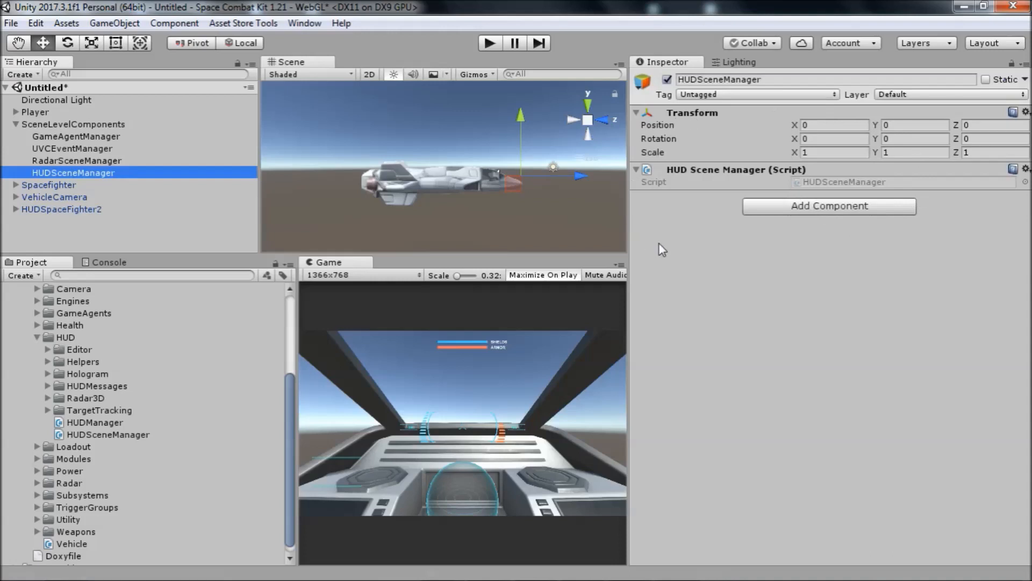